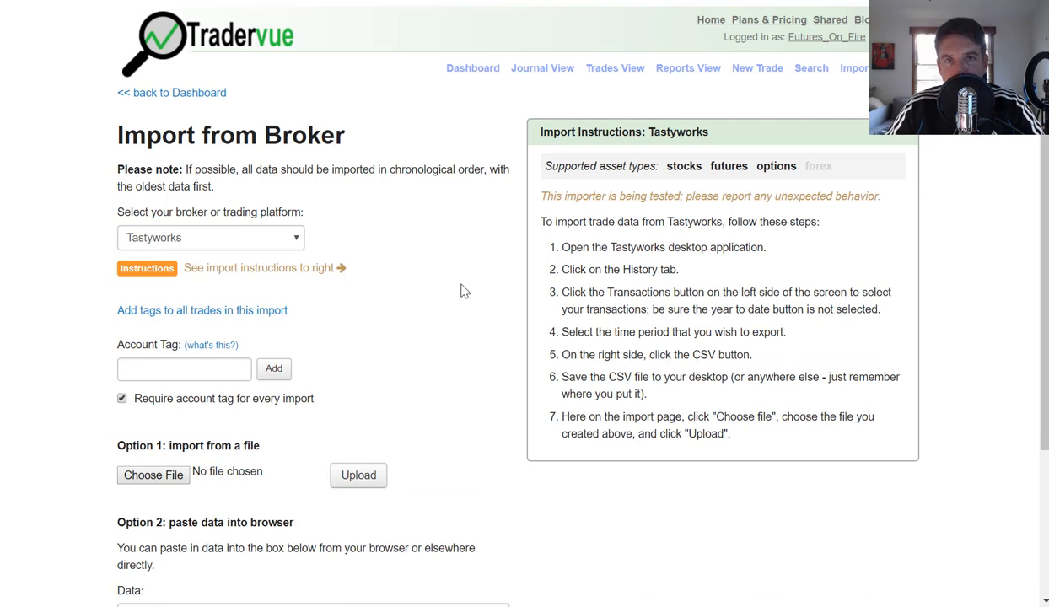
{"action": "mouse_move", "coordinate": [250, 260]}
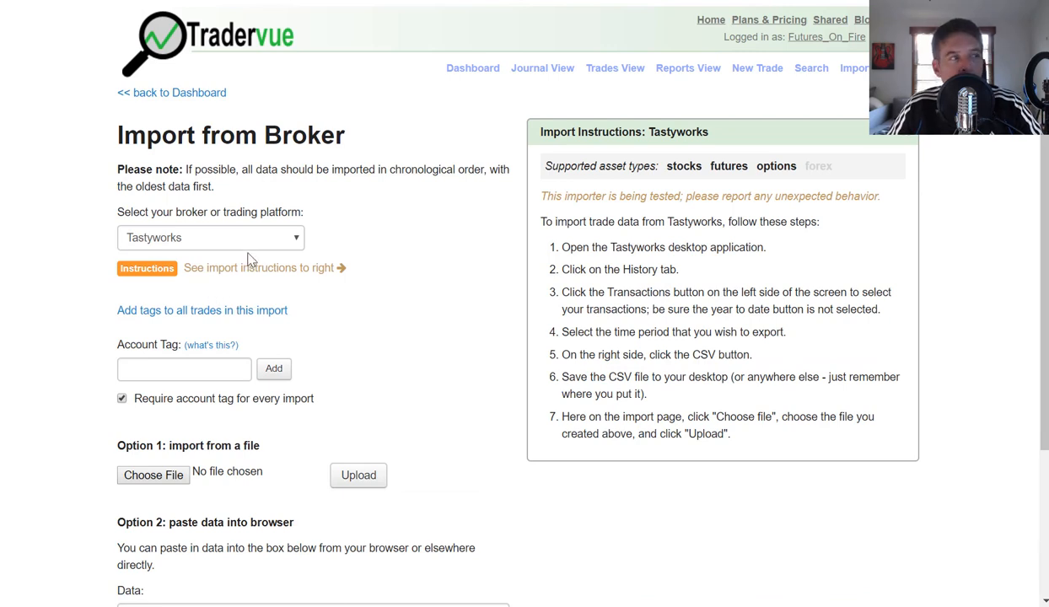
Step: Tag all trades in this import with Options, then remove the Options tag again
{"action": "left_click", "coordinate": [209, 236]}
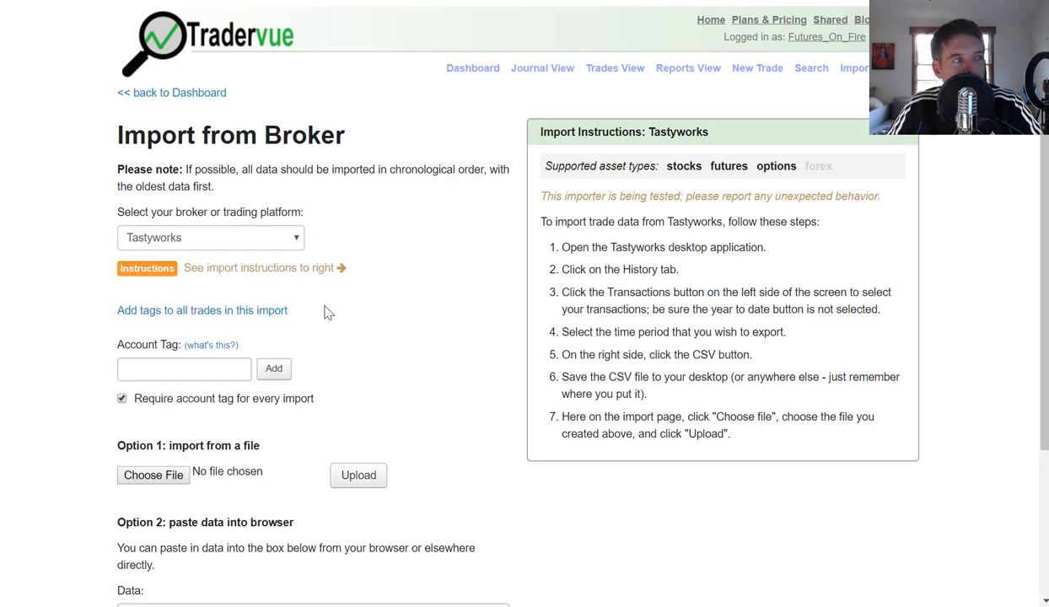
{"action": "left_click", "coordinate": [202, 311]}
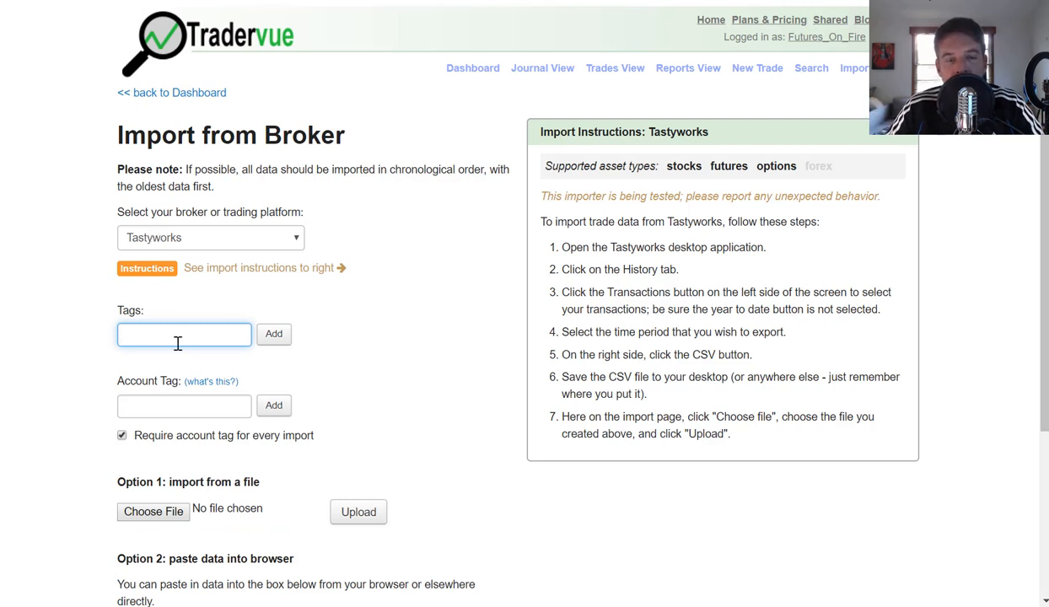
{"action": "type", "text": "o"}
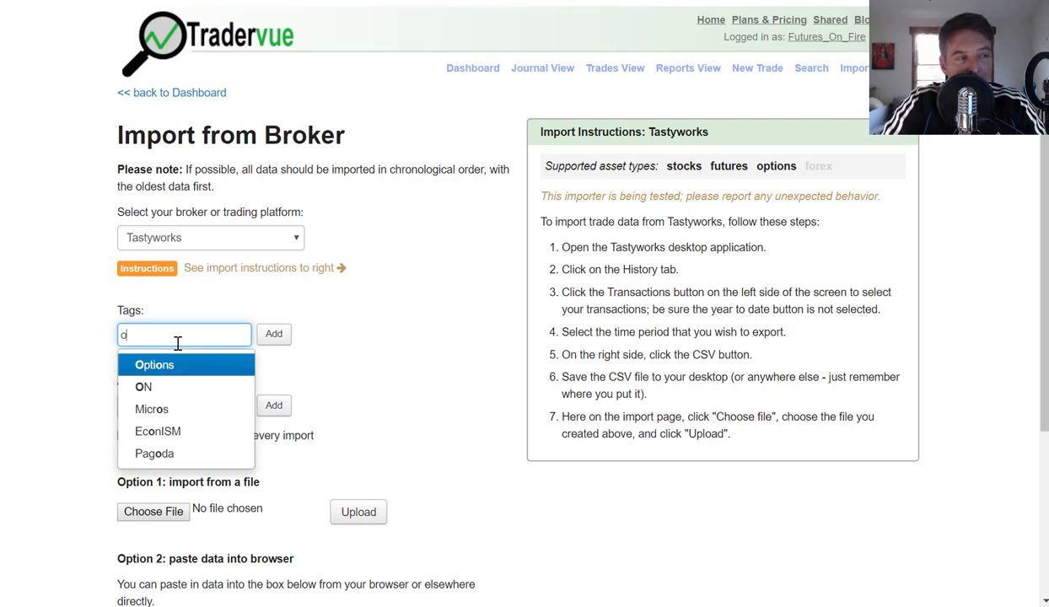
{"action": "left_click", "coordinate": [154, 364]}
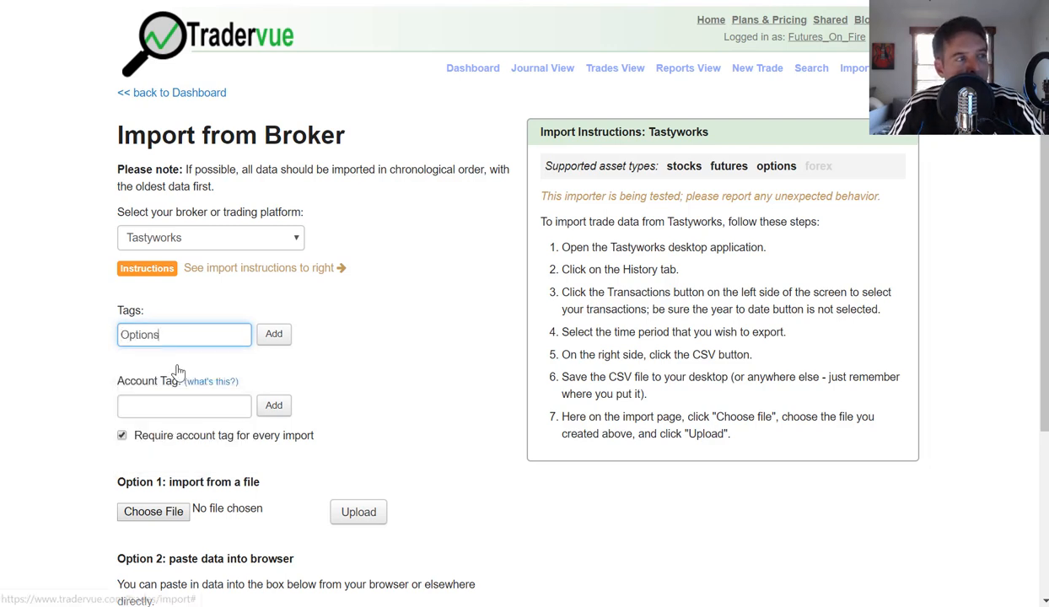
{"action": "left_click", "coordinate": [273, 334]}
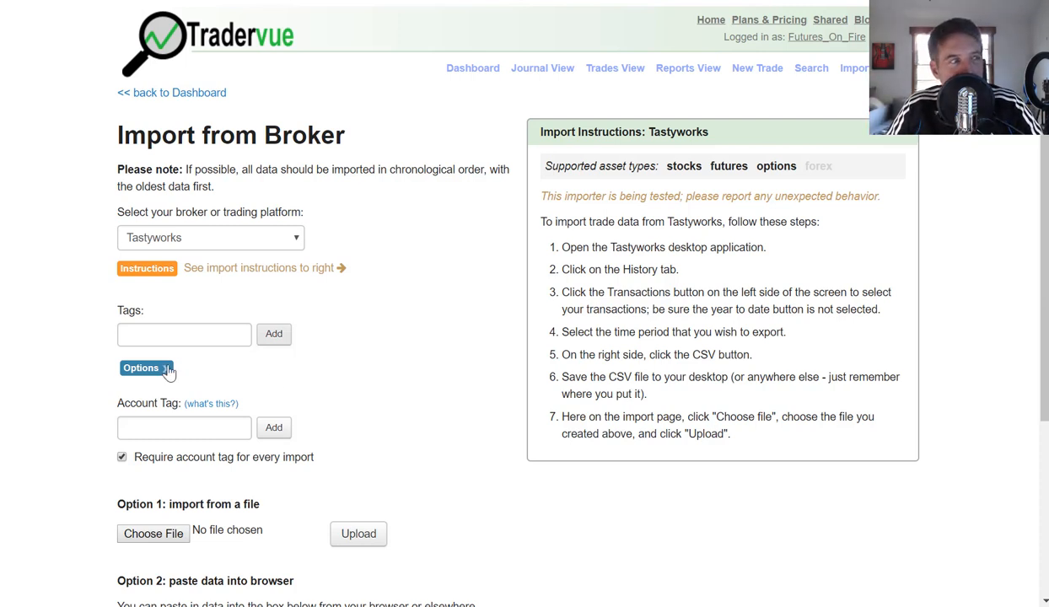
{"action": "left_click", "coordinate": [140, 368]}
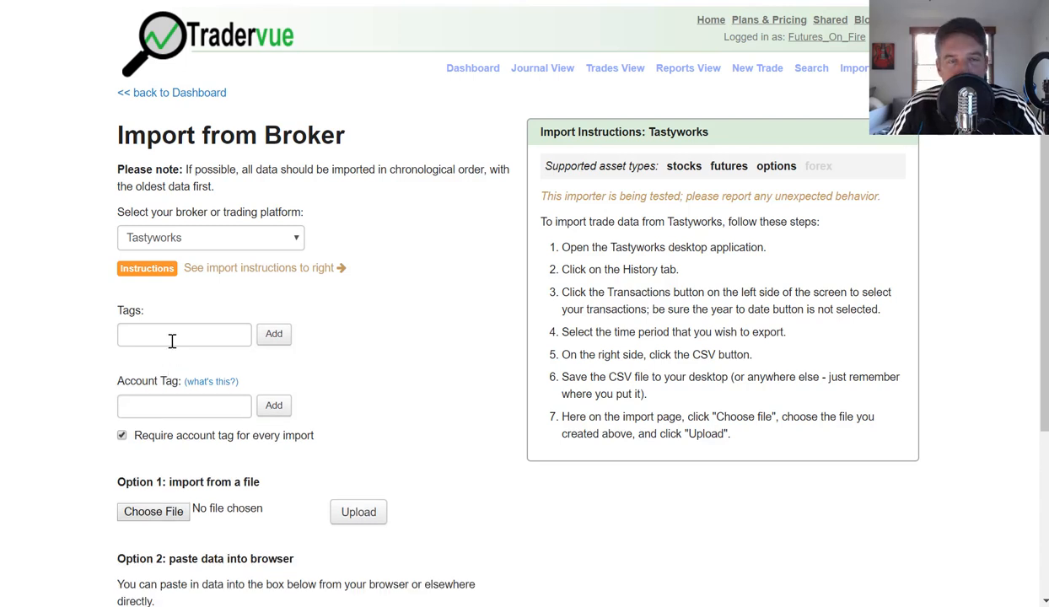
Step: Enter Futures and Micros in the import-wide tag field
{"action": "left_click", "coordinate": [184, 334]}
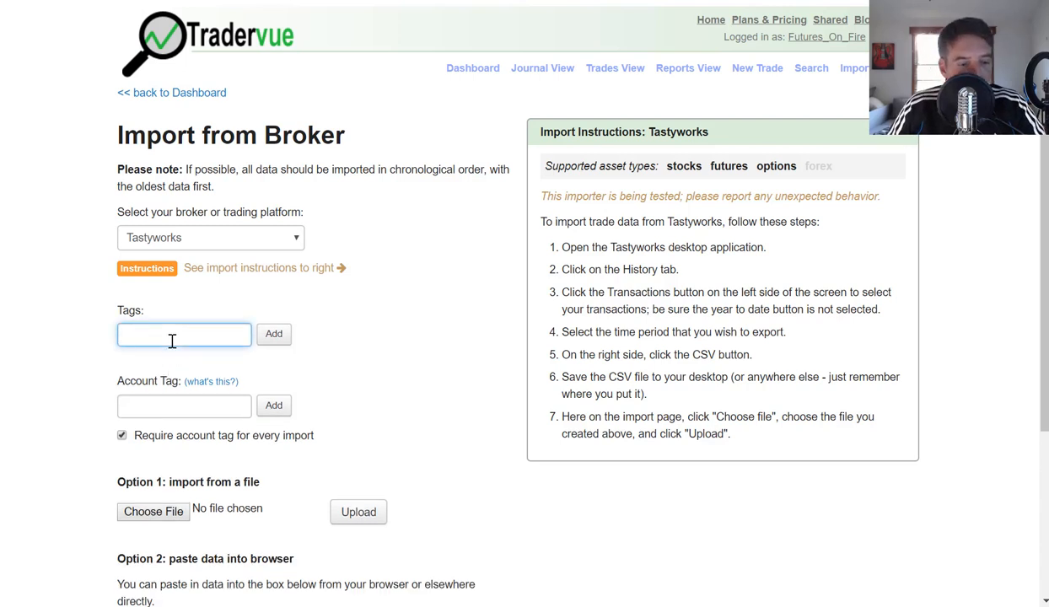
{"action": "type", "text": "Futures"}
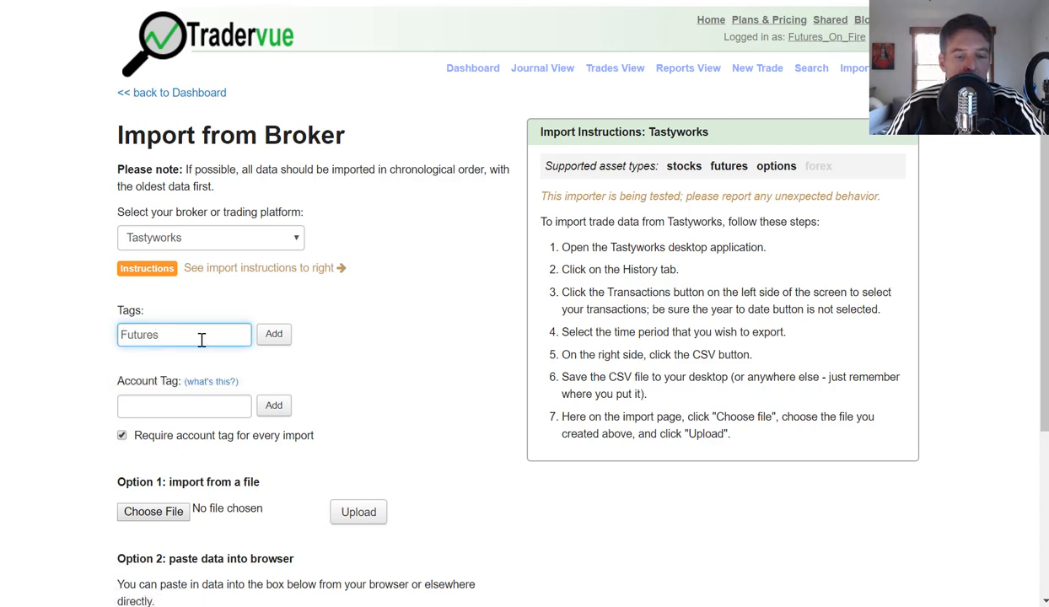
{"action": "left_click", "coordinate": [184, 334]}
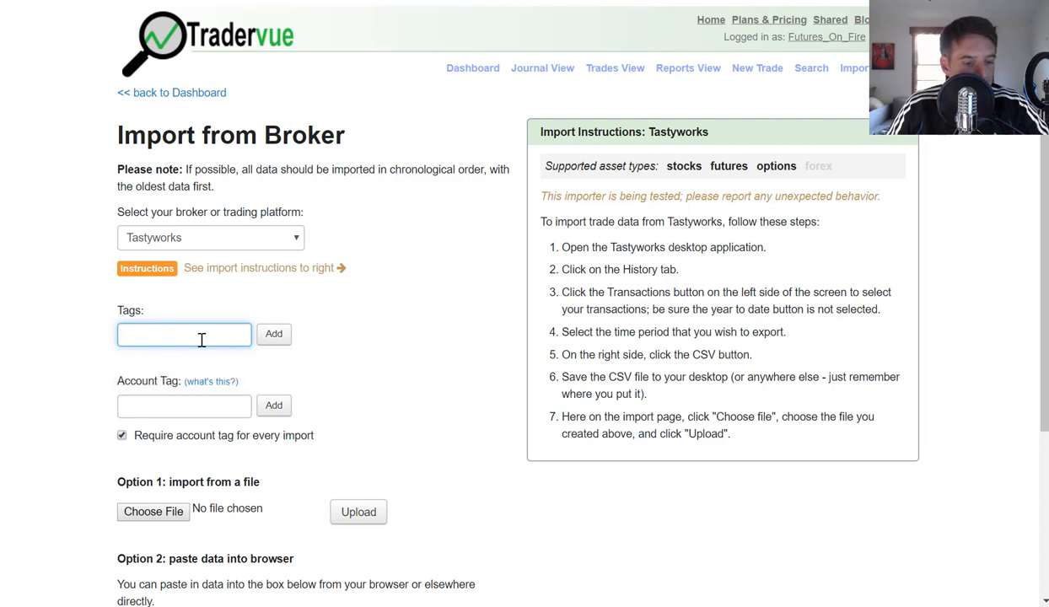
{"action": "type", "text": "Micros"}
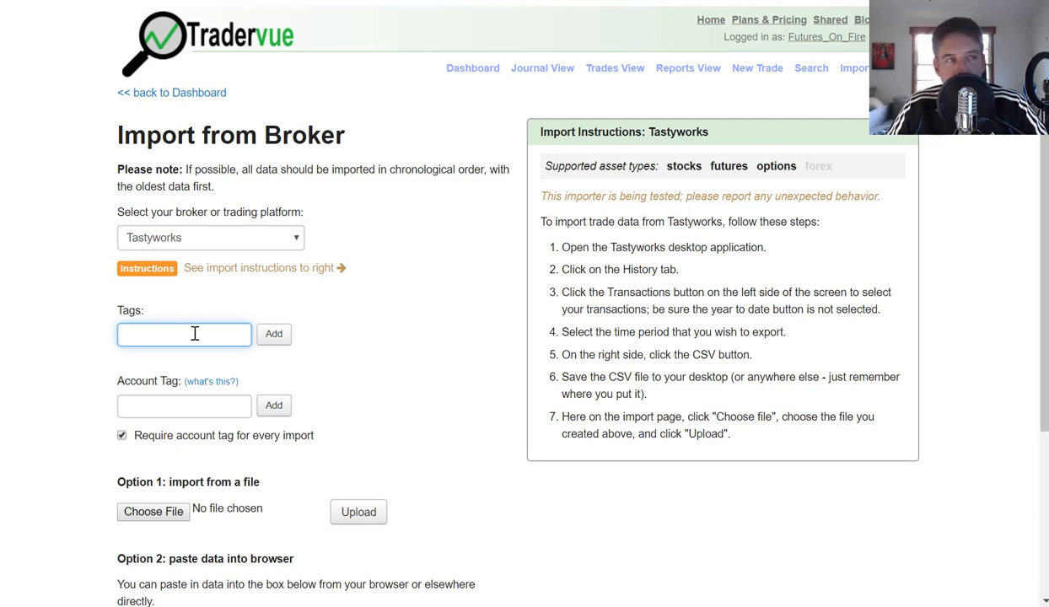
{"action": "left_click", "coordinate": [184, 405]}
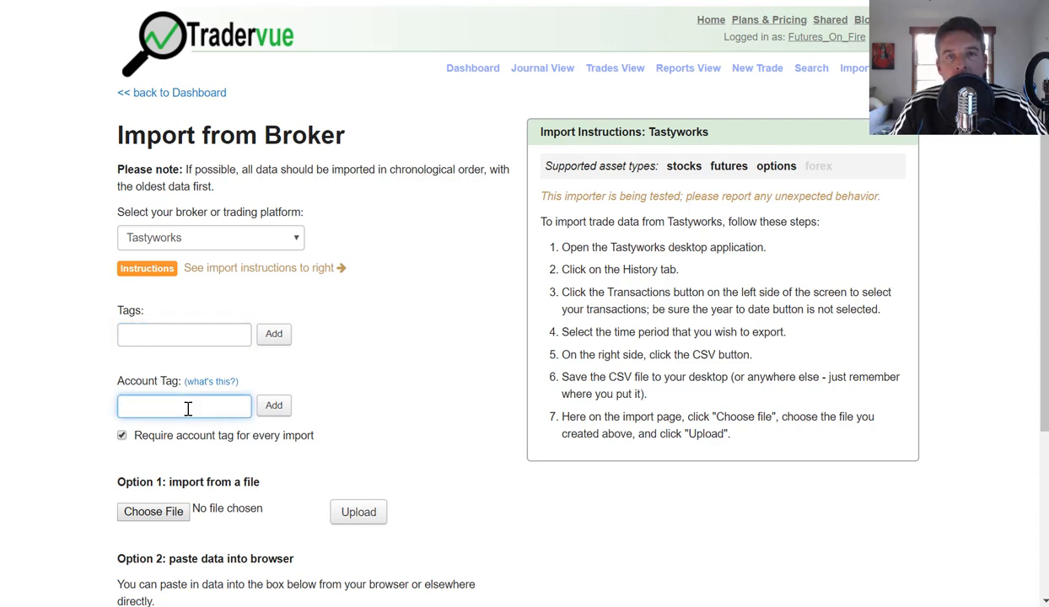
{"action": "left_click", "coordinate": [183, 407]}
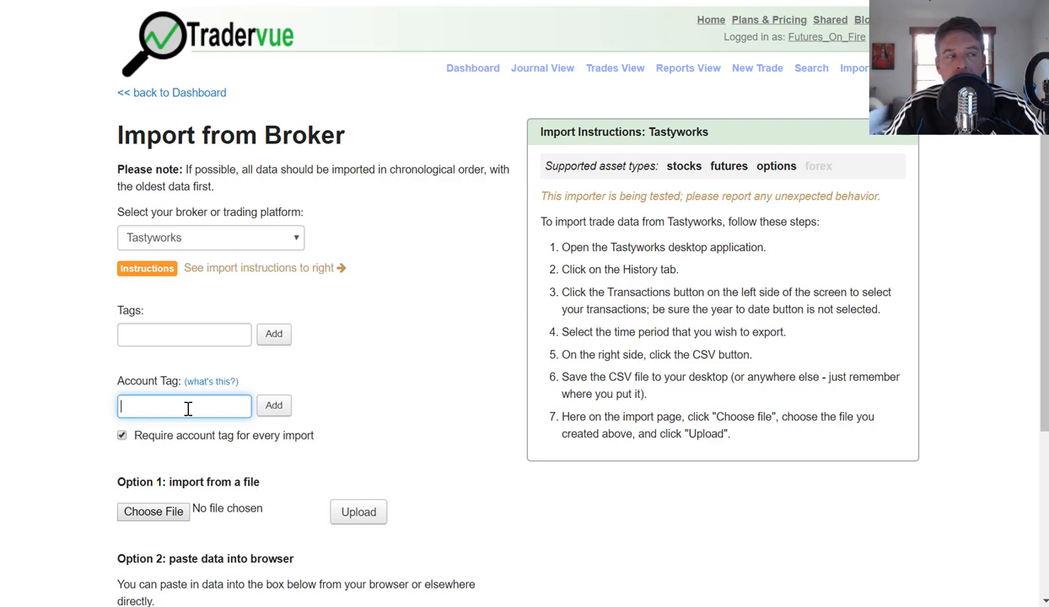
{"action": "type", "text": "s"}
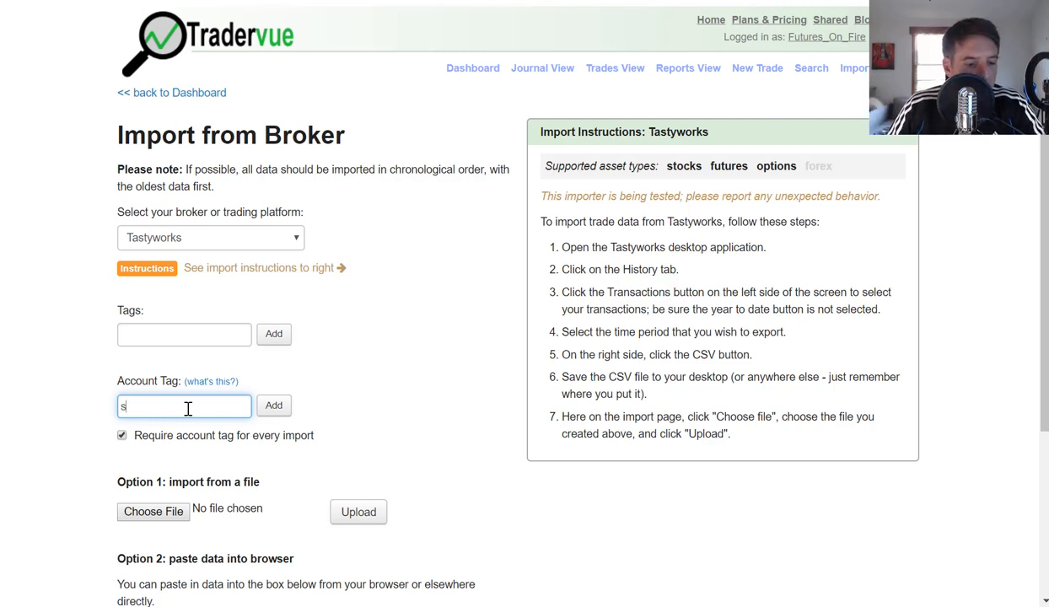
{"action": "type", "text": "im"}
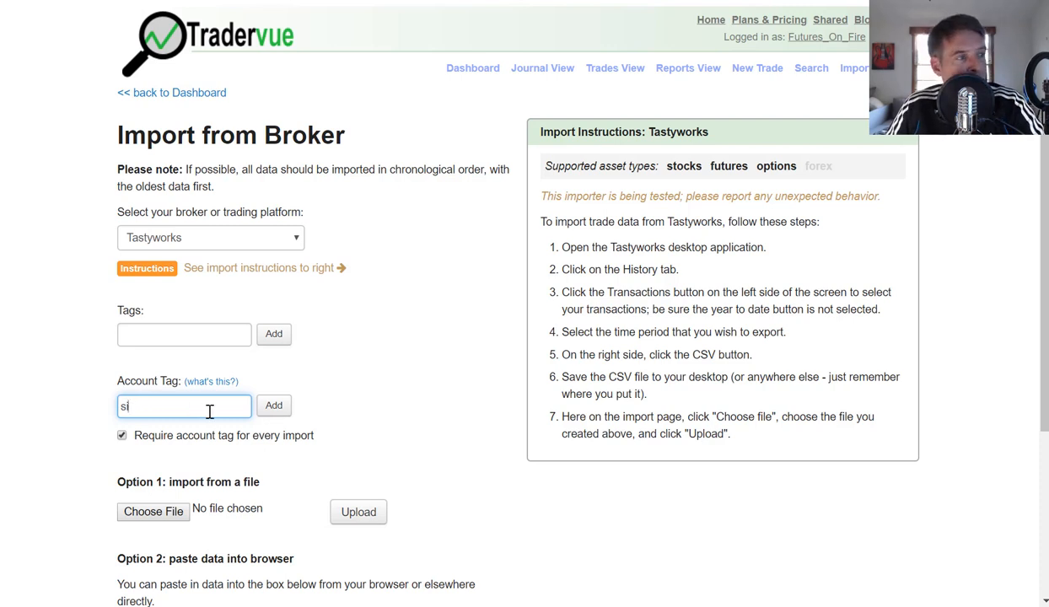
{"action": "type", "text": "V"}
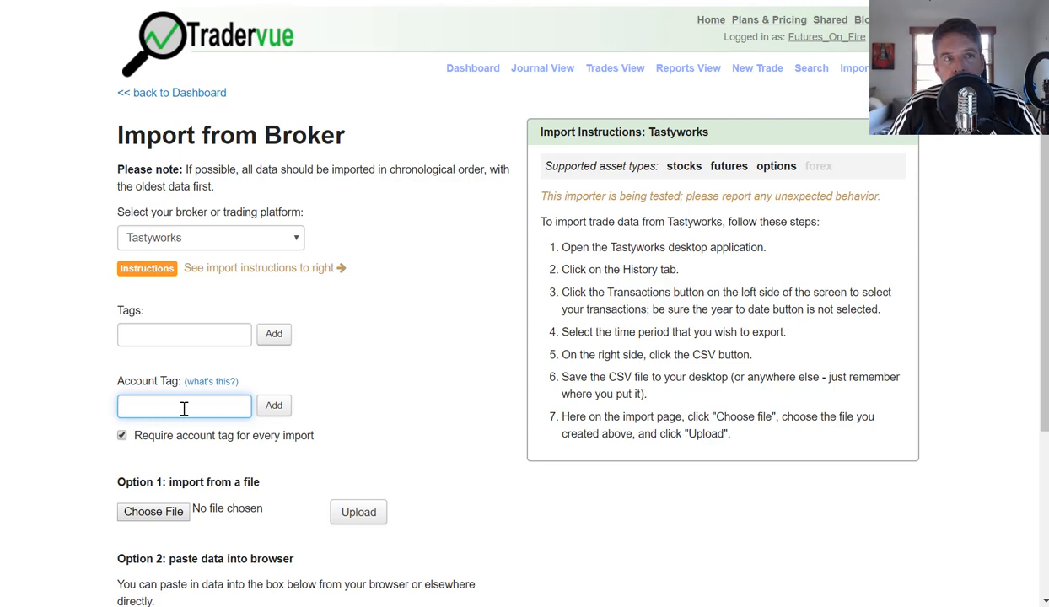
{"action": "mouse_move", "coordinate": [463, 283]}
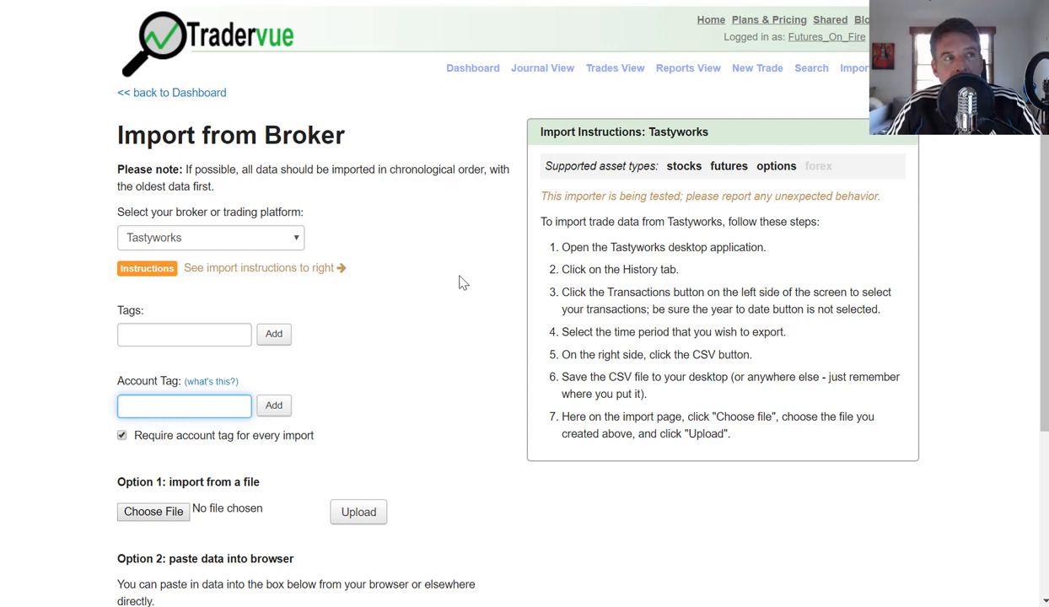
{"action": "left_click", "coordinate": [544, 68]}
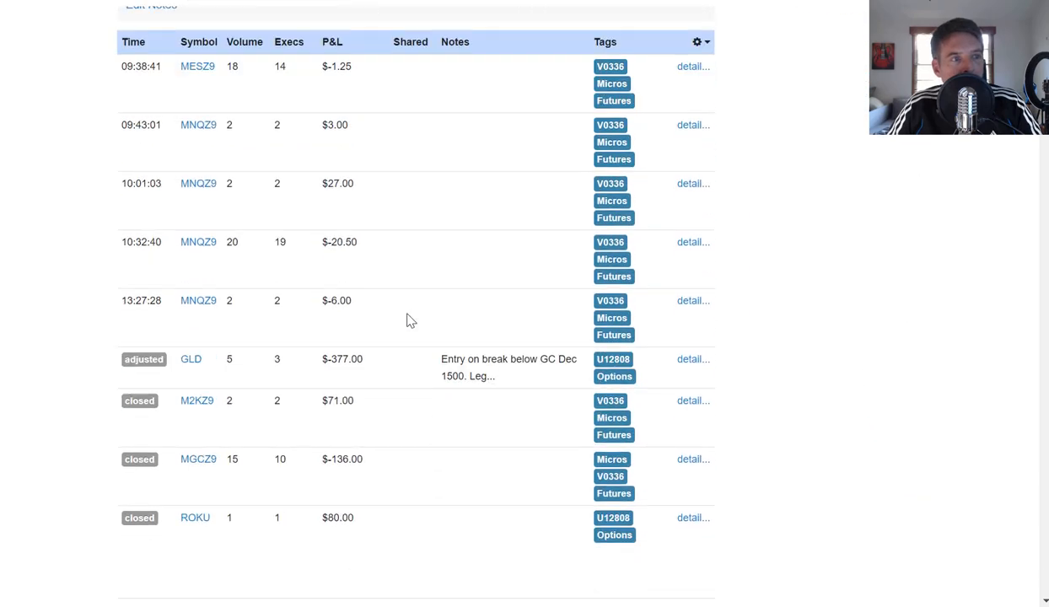
{"action": "scroll", "scroll_direction": "down", "scroll_amount": 3}
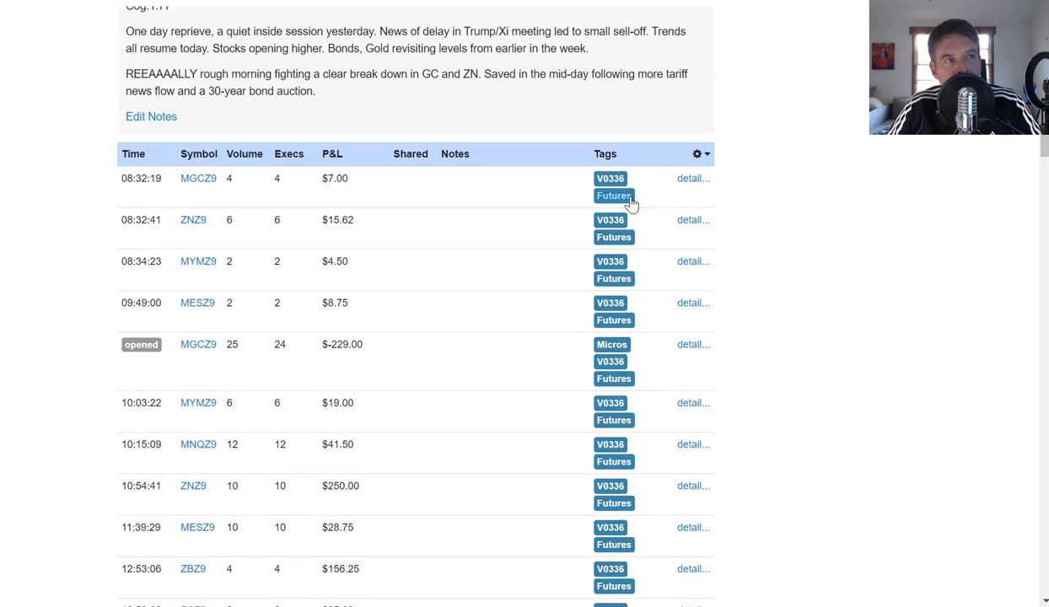
{"action": "mouse_move", "coordinate": [614, 236]}
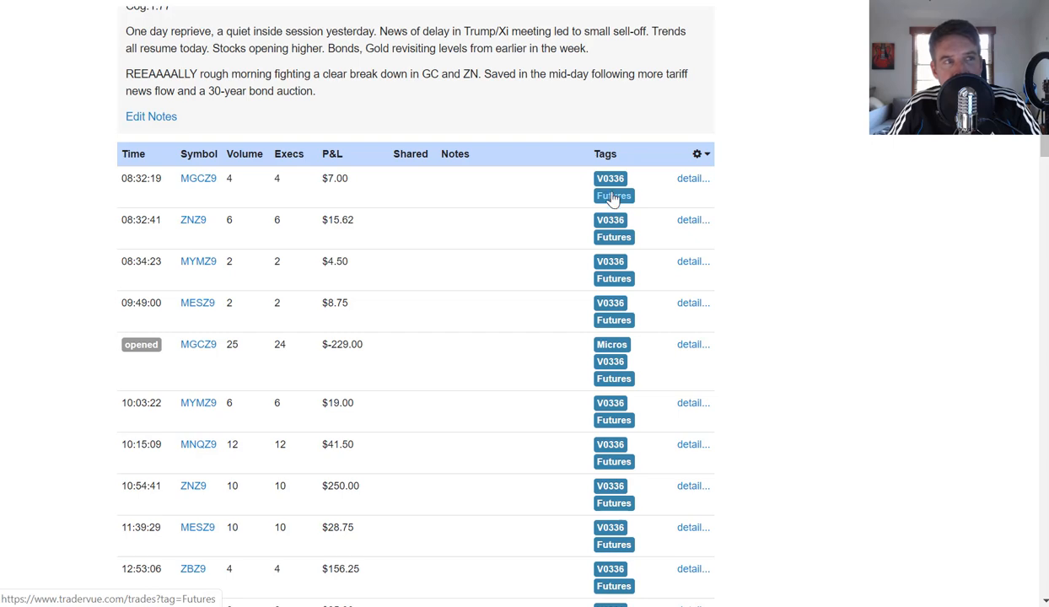
{"action": "scroll", "scroll_direction": "down", "scroll_amount": 3}
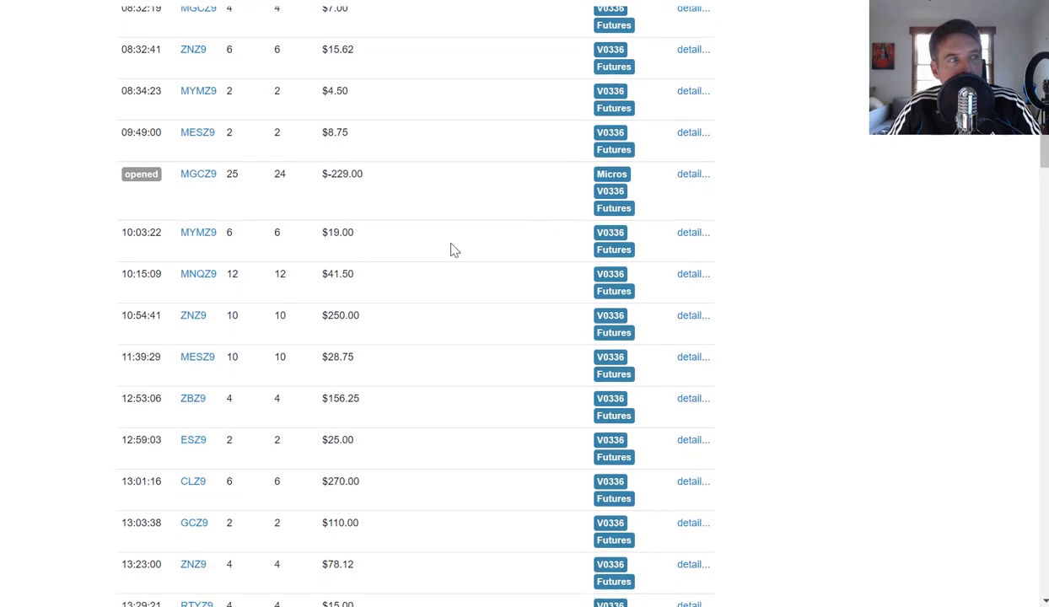
{"action": "scroll", "scroll_direction": "down", "scroll_amount": 3}
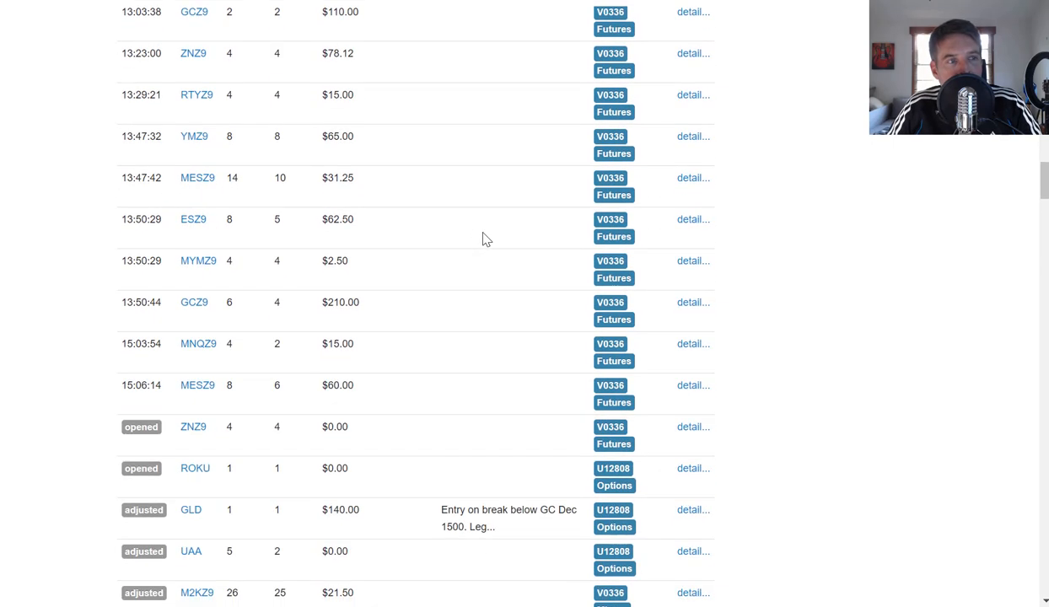
{"action": "scroll", "scroll_direction": "down", "scroll_amount": 3}
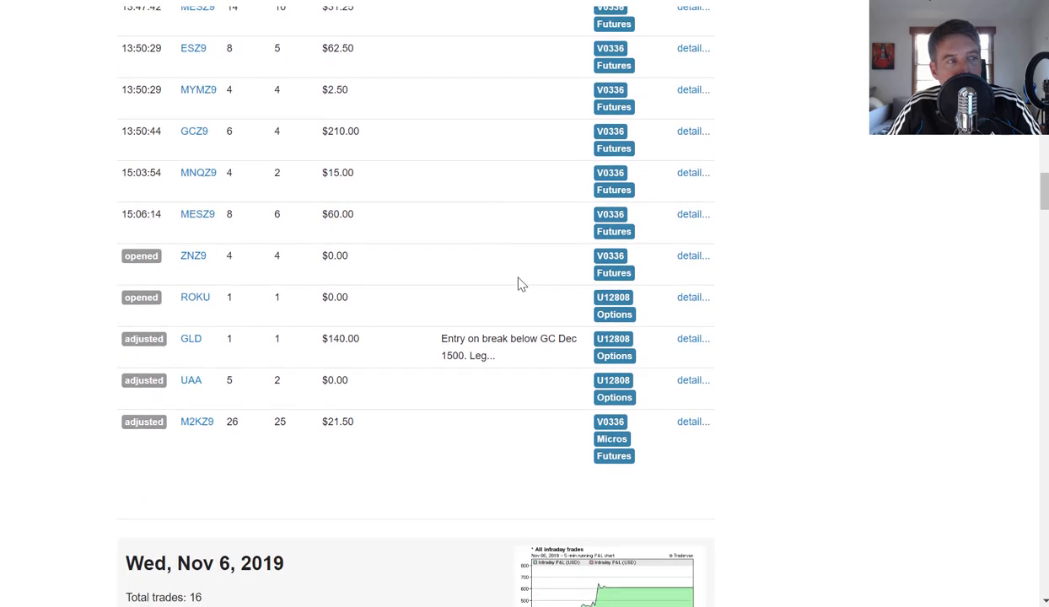
{"action": "scroll", "scroll_direction": "down", "scroll_amount": 3}
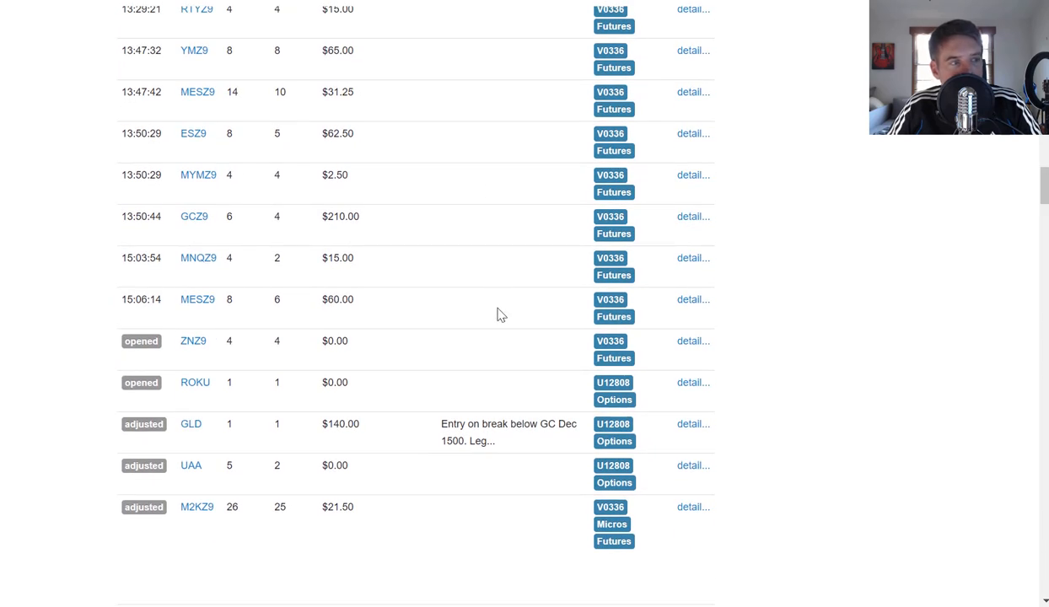
{"action": "mouse_move", "coordinate": [496, 381]}
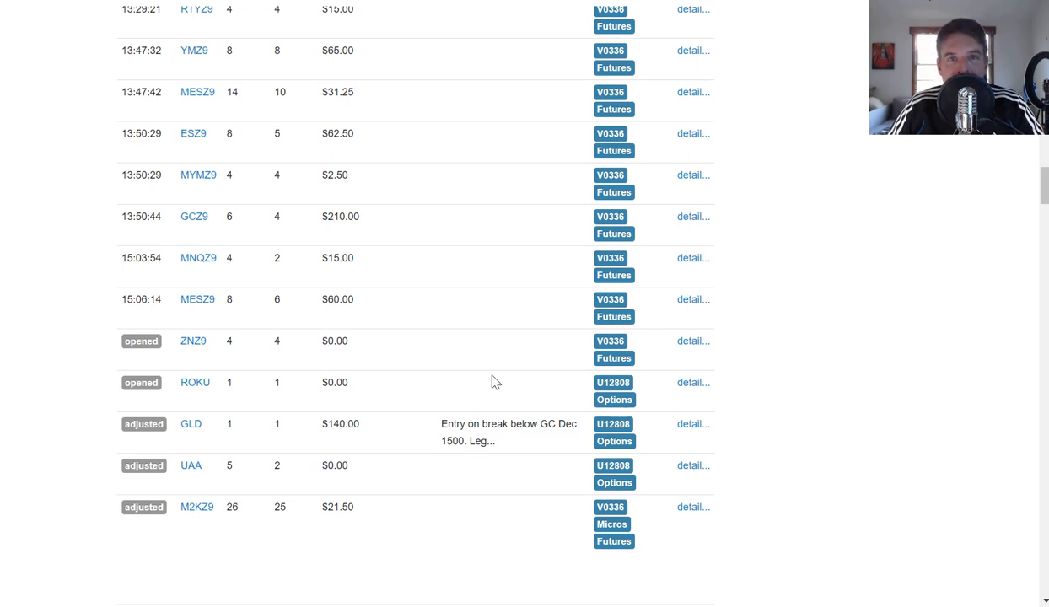
{"action": "mouse_move", "coordinate": [827, 125]}
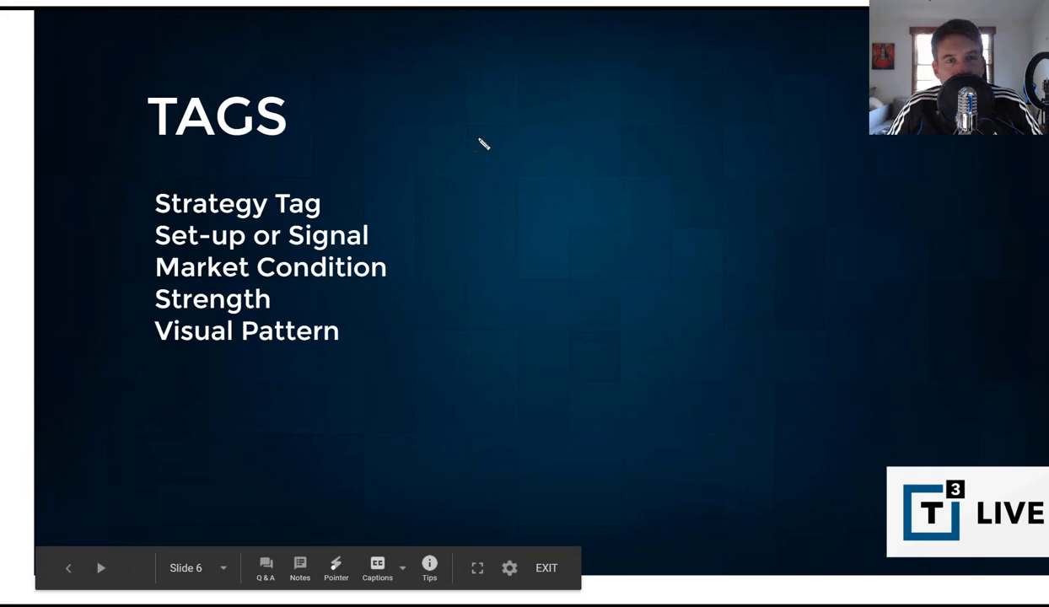
{"action": "mouse_move", "coordinate": [482, 97]}
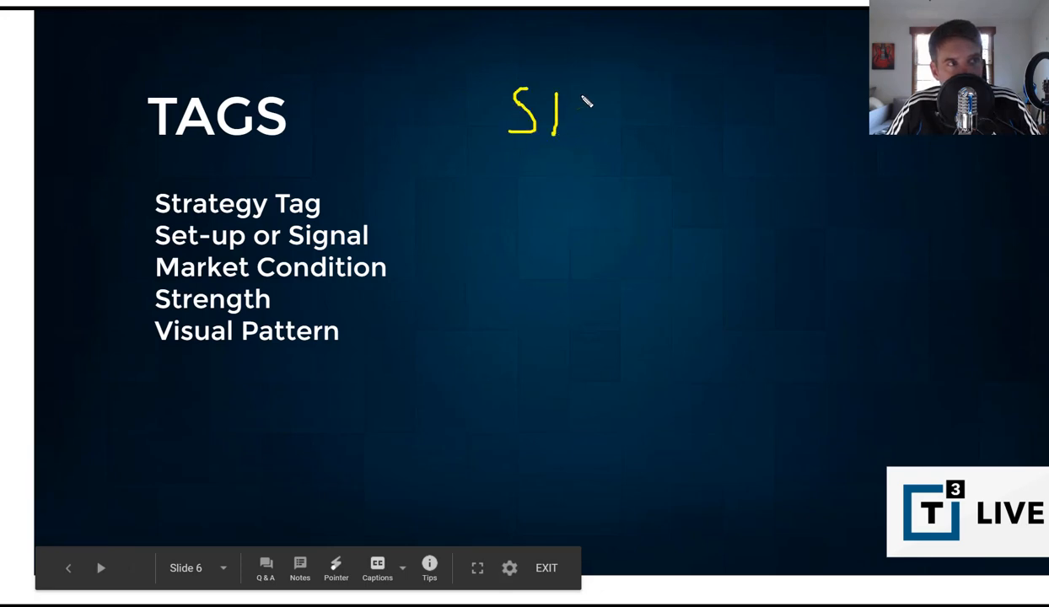
Step: Hand-write SIYL and RT in yellow at the top right of the TAGS slide
{"action": "left_click_drag", "start_coordinate": [574, 93], "coordinate": [628, 132]}
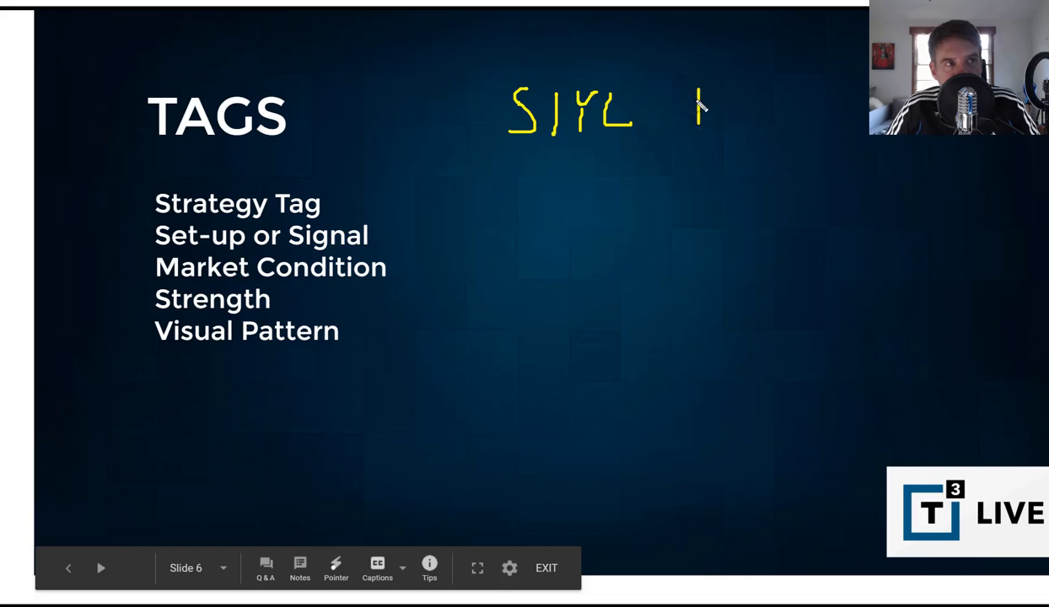
{"action": "left_click_drag", "start_coordinate": [700, 84], "coordinate": [742, 126]}
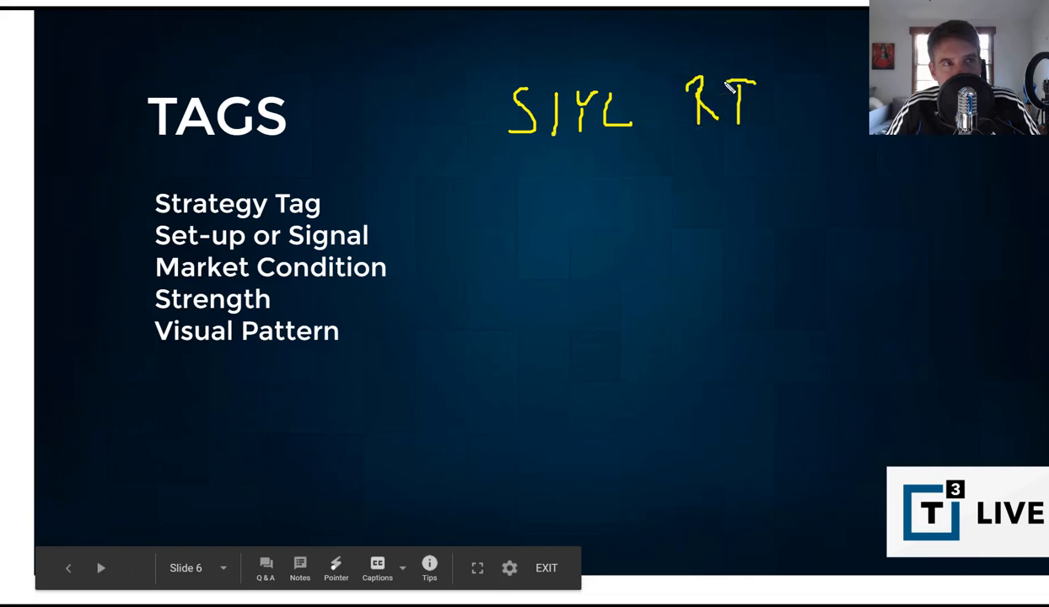
{"action": "mouse_move", "coordinate": [645, 183]}
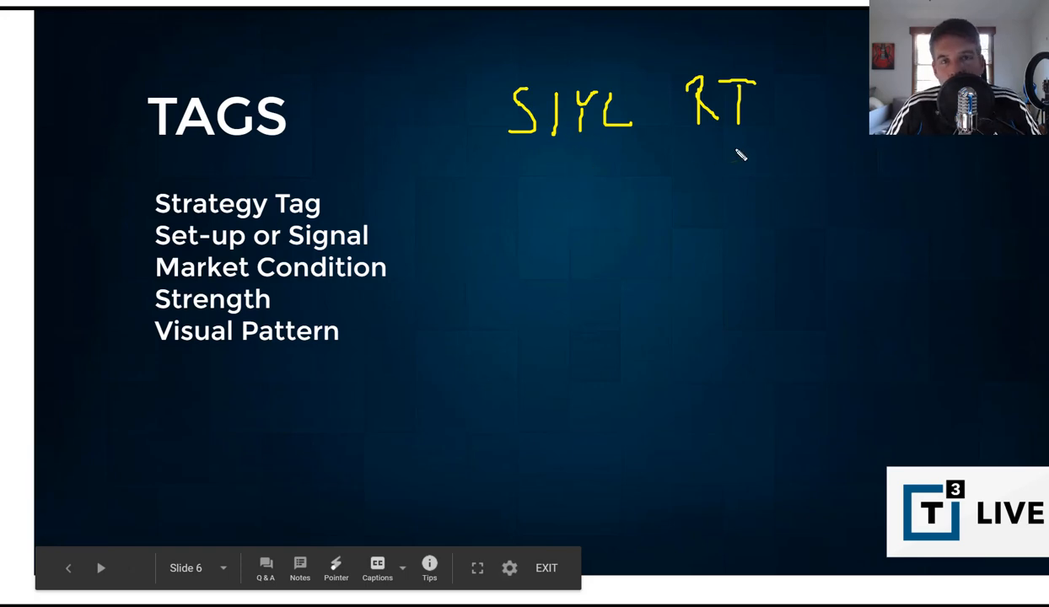
{"action": "mouse_move", "coordinate": [590, 172]}
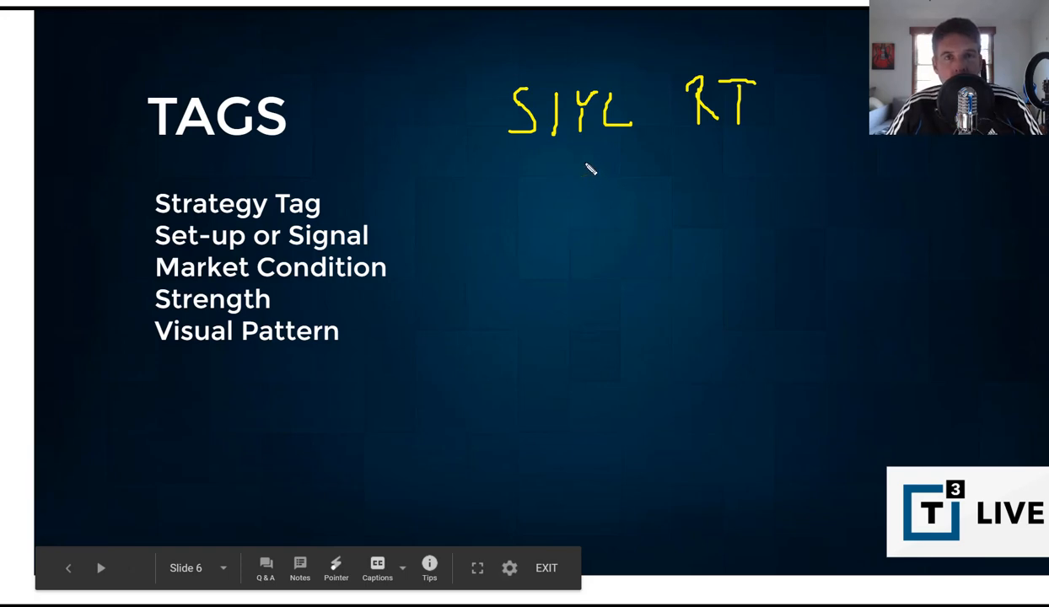
{"action": "mouse_move", "coordinate": [601, 195]}
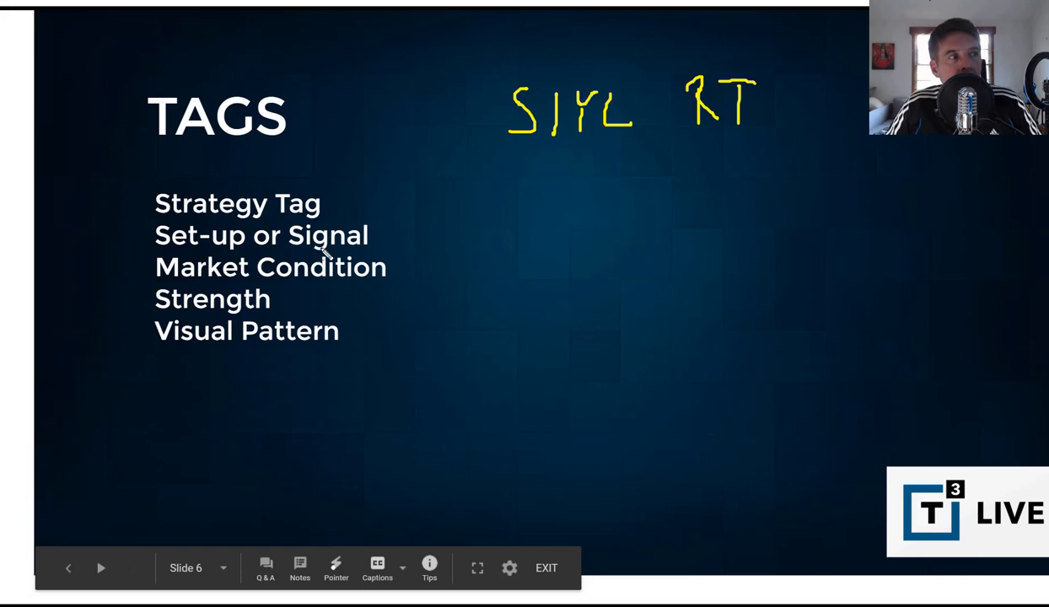
{"action": "mouse_move", "coordinate": [548, 235]}
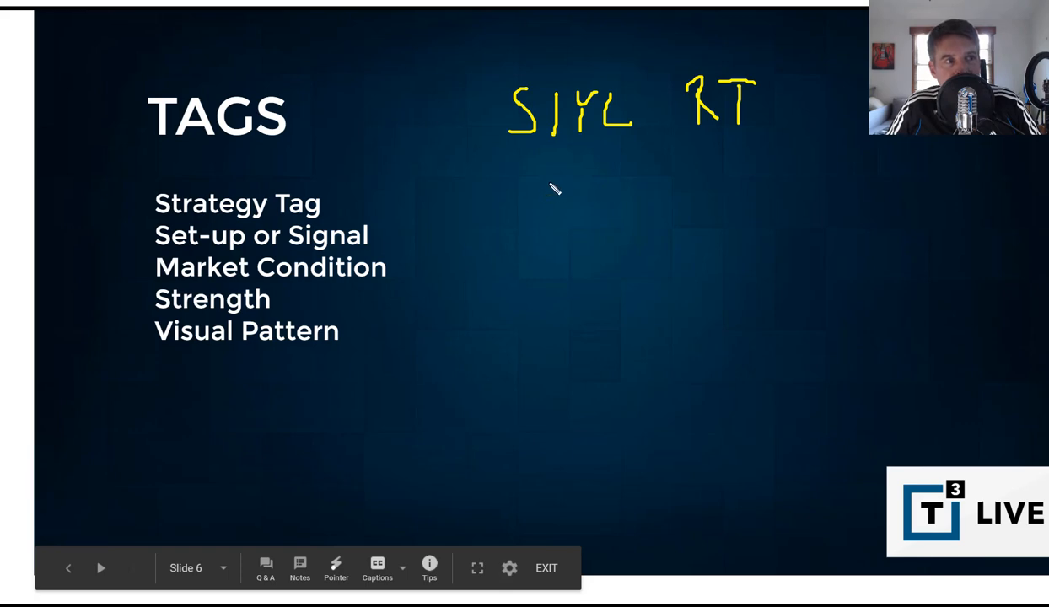
Step: Hand-write the example tags Tick-E and TD / Trend Day below SIYL
{"action": "left_click_drag", "start_coordinate": [548, 177], "coordinate": [553, 228]}
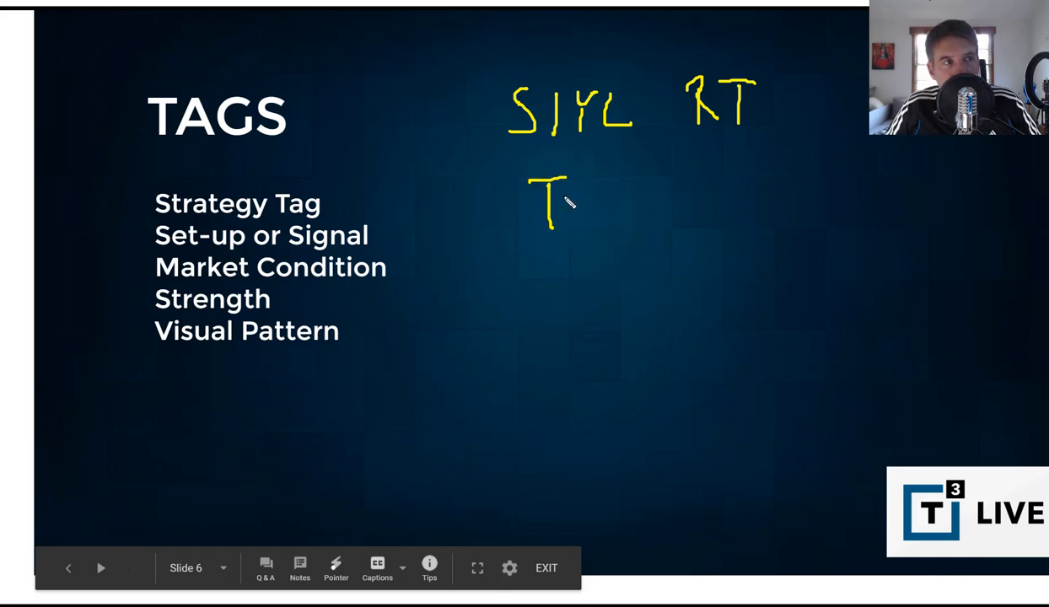
{"action": "left_click_drag", "start_coordinate": [571, 206], "coordinate": [627, 211]}
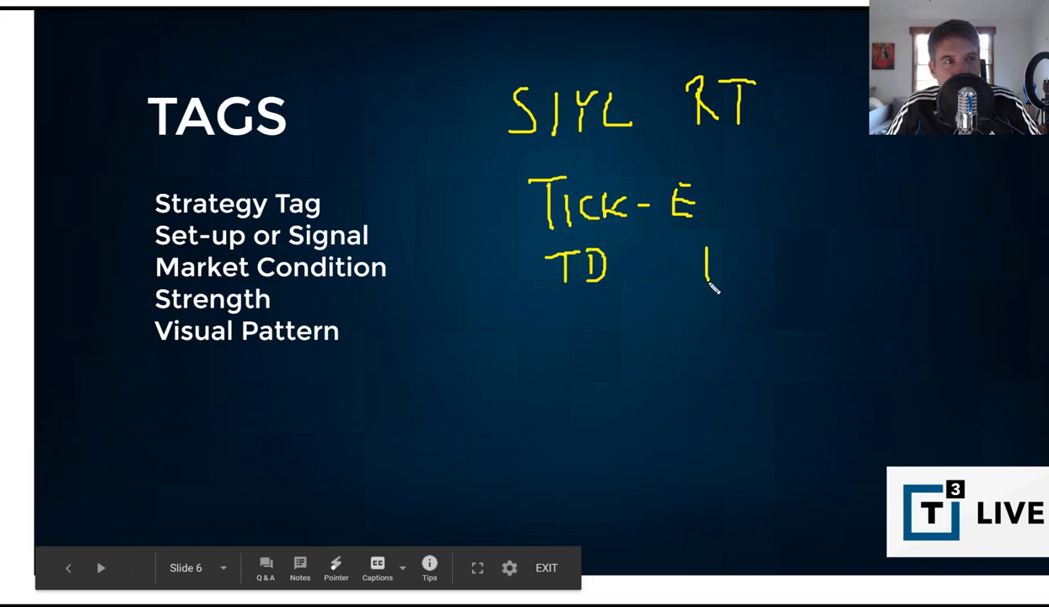
{"action": "left_click_drag", "start_coordinate": [706, 253], "coordinate": [759, 278]}
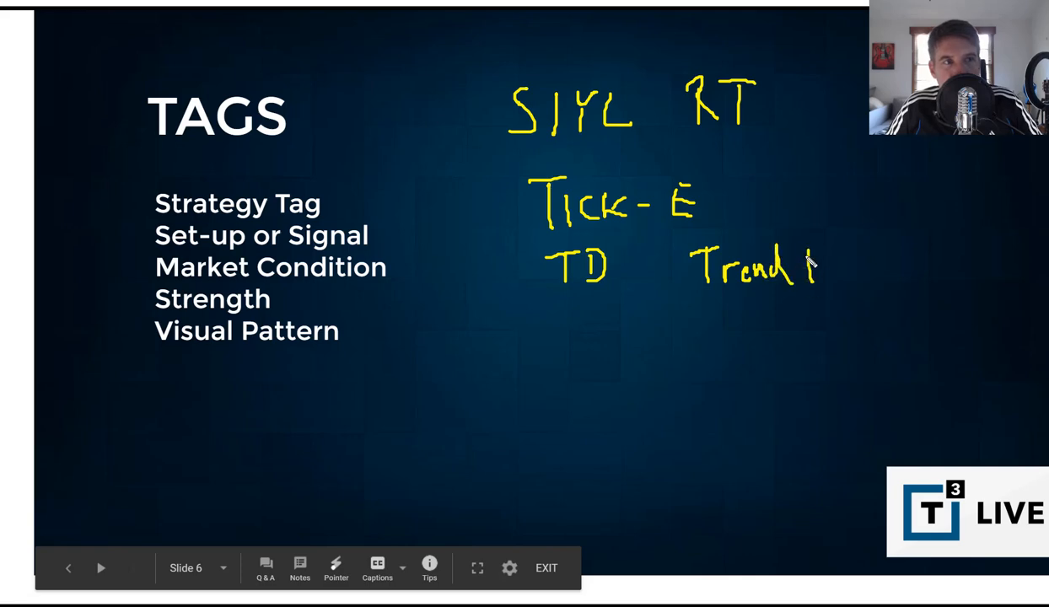
{"action": "left_click_drag", "start_coordinate": [810, 267], "coordinate": [835, 273]}
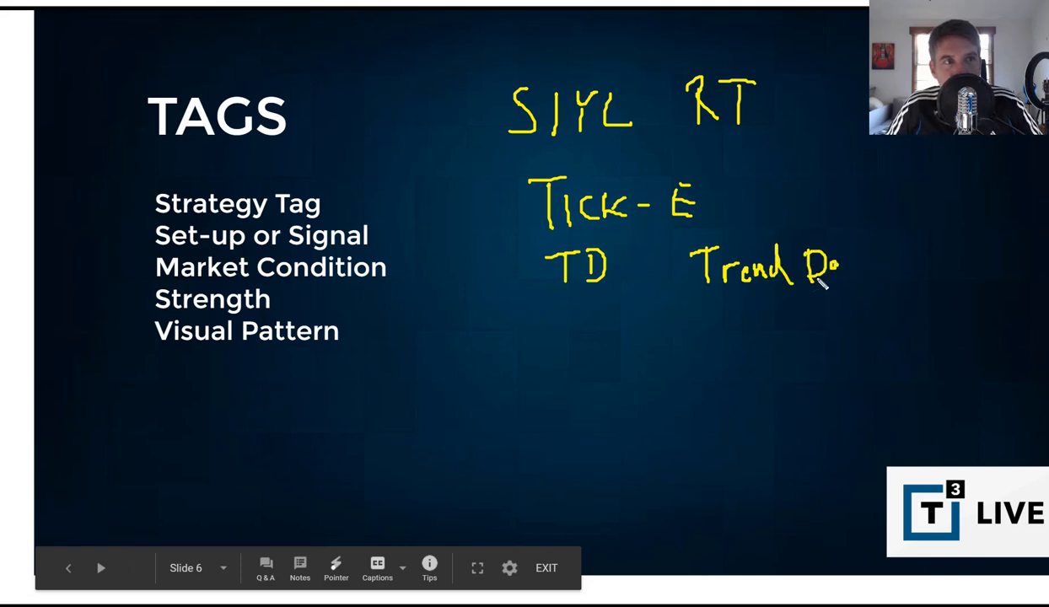
{"action": "left_click_drag", "start_coordinate": [835, 262], "coordinate": [852, 304]}
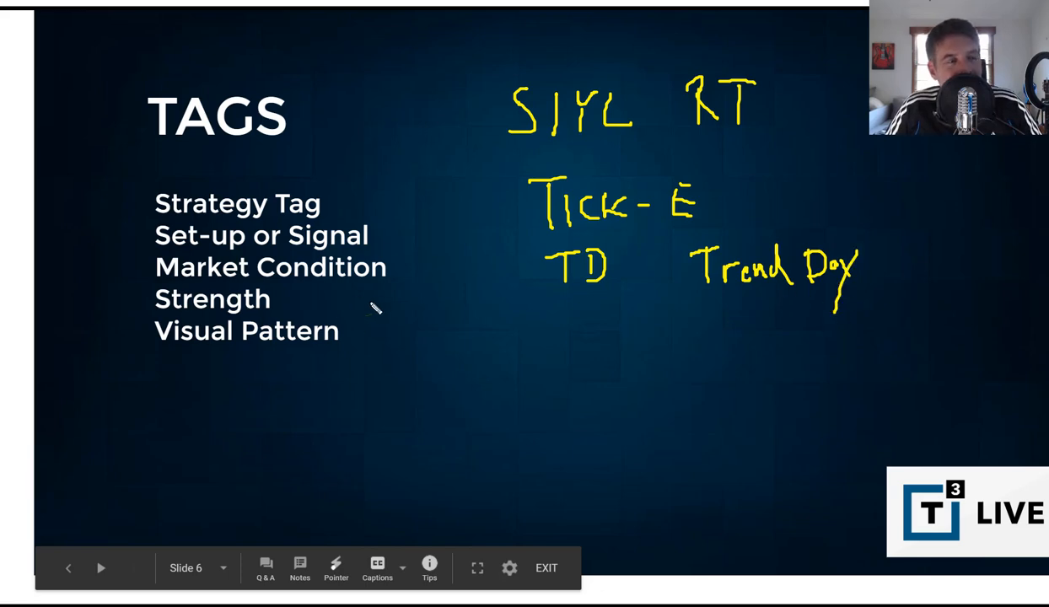
{"action": "mouse_move", "coordinate": [565, 307]}
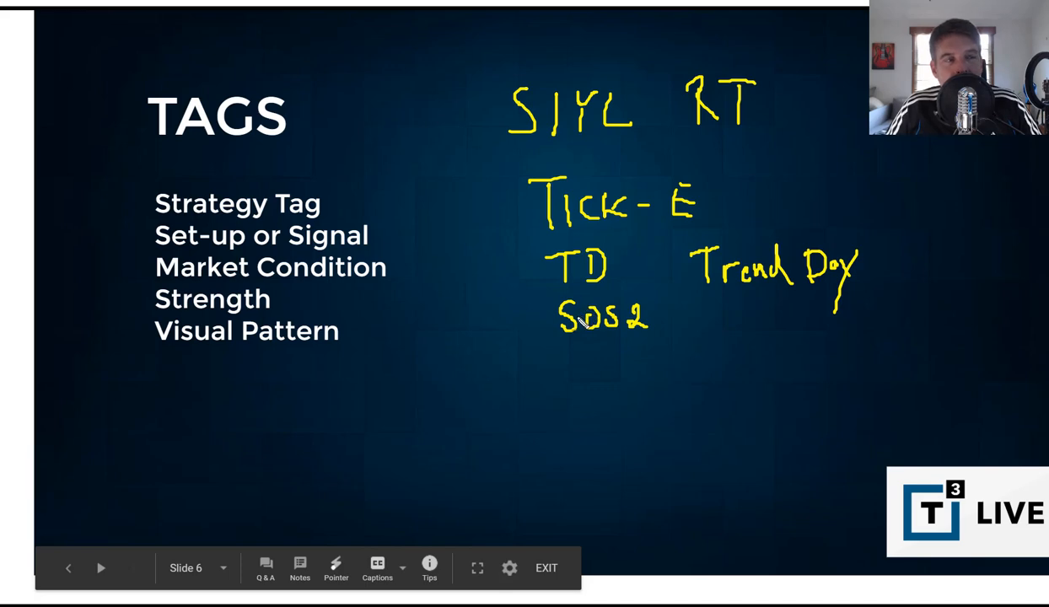
{"action": "mouse_move", "coordinate": [857, 156]}
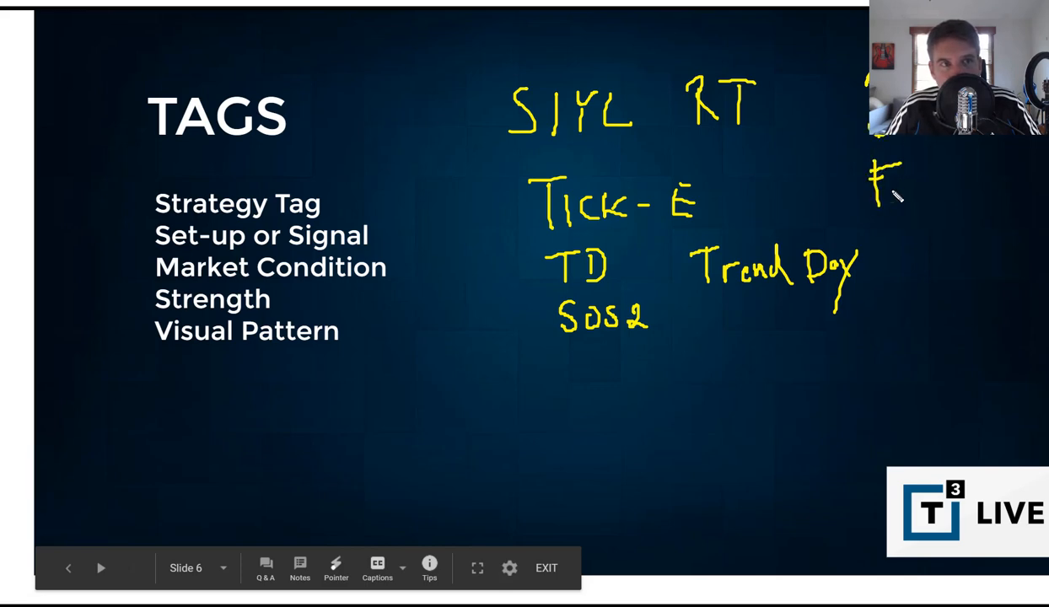
{"action": "mouse_move", "coordinate": [397, 397]}
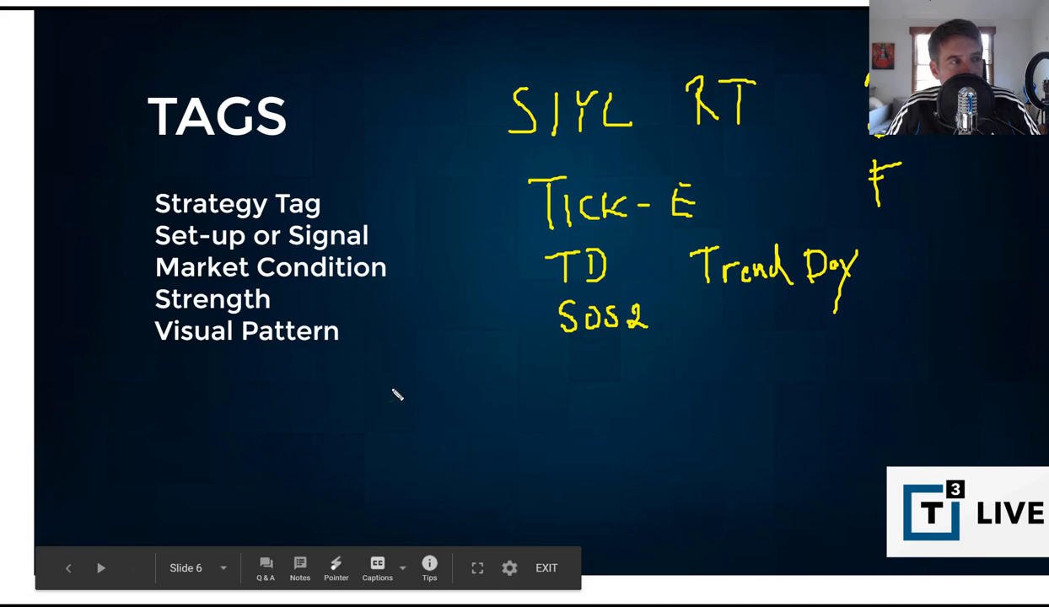
{"action": "mouse_move", "coordinate": [385, 353]}
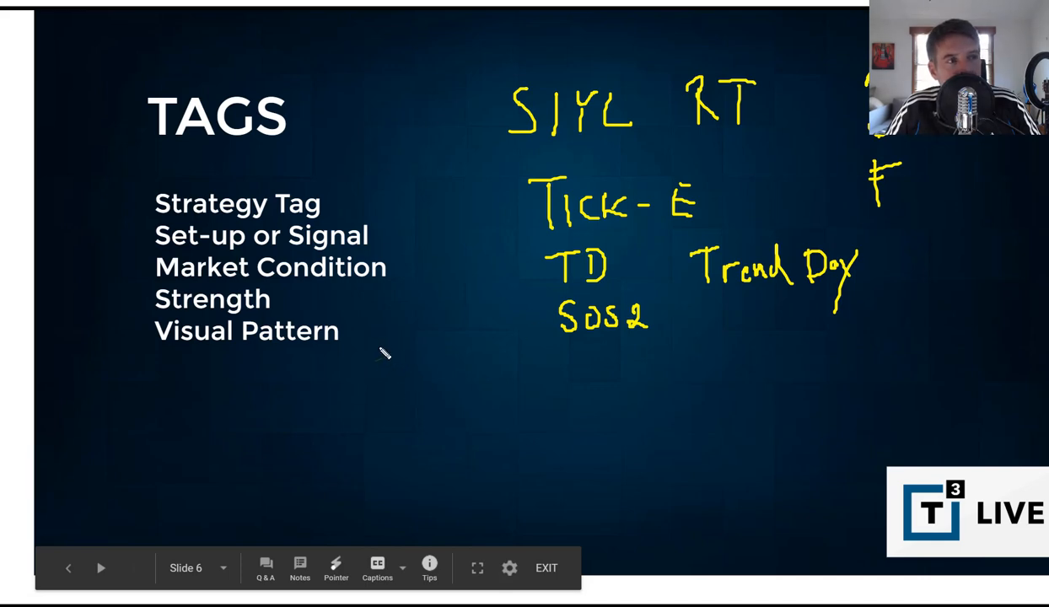
{"action": "mouse_move", "coordinate": [572, 396]}
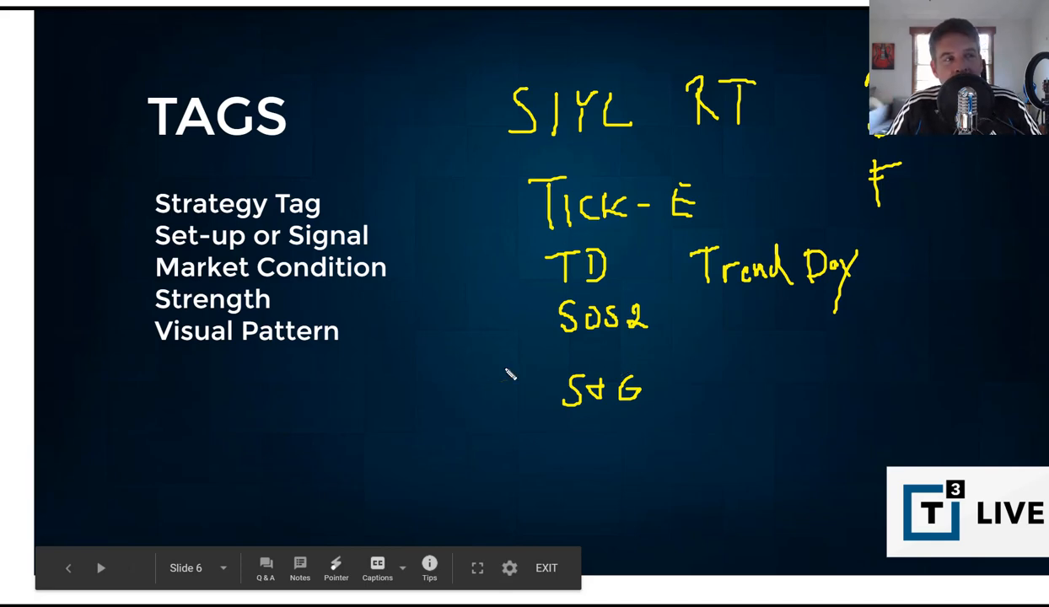
{"action": "mouse_move", "coordinate": [487, 328]}
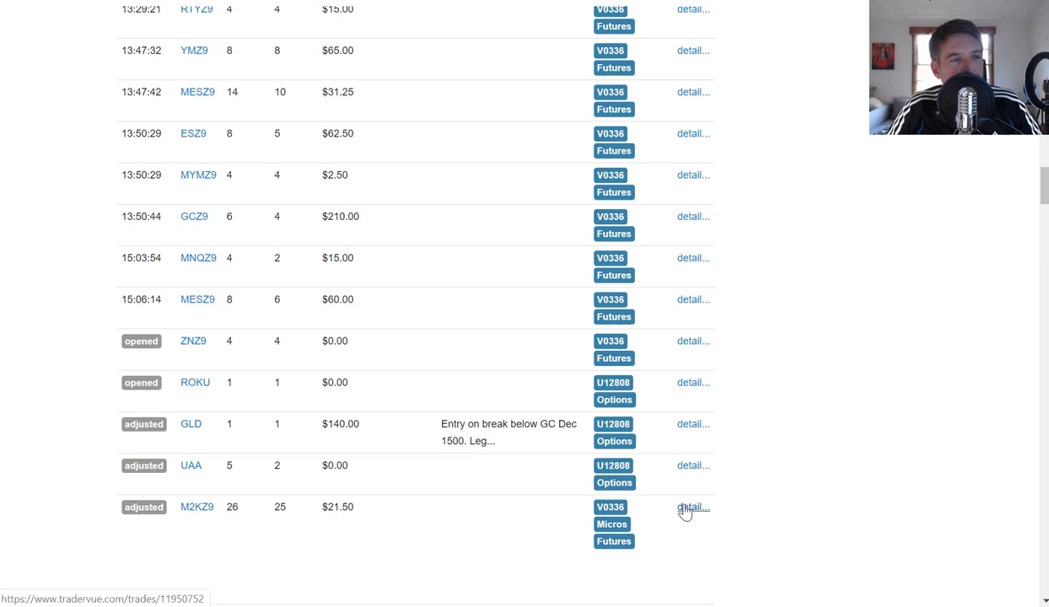
Step: Add the SIYL tag to the M2KZ9 trade's tags, then remove it again
{"action": "left_click", "coordinate": [693, 507]}
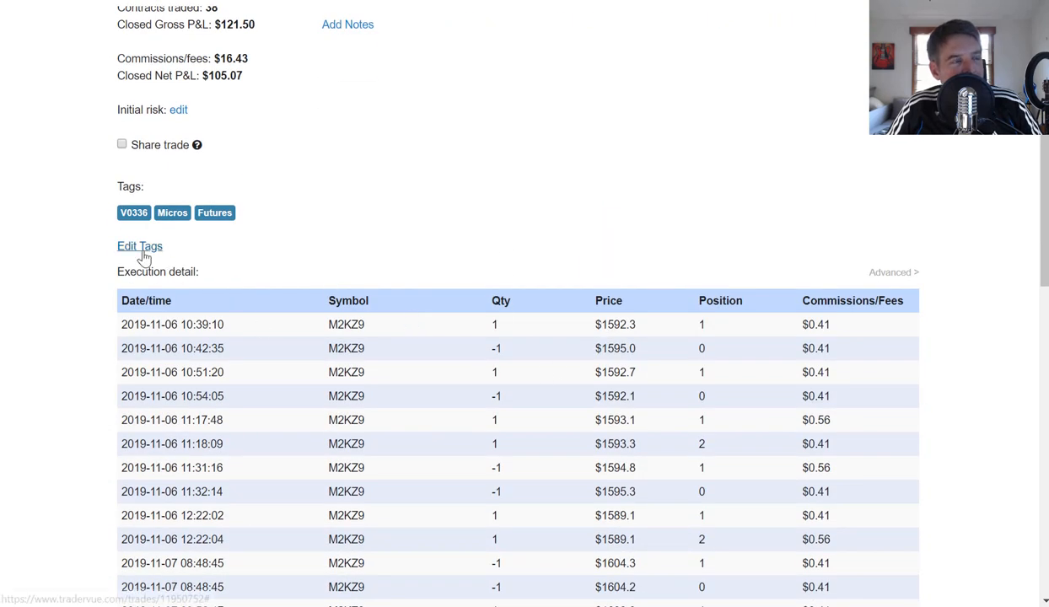
{"action": "left_click", "coordinate": [138, 246]}
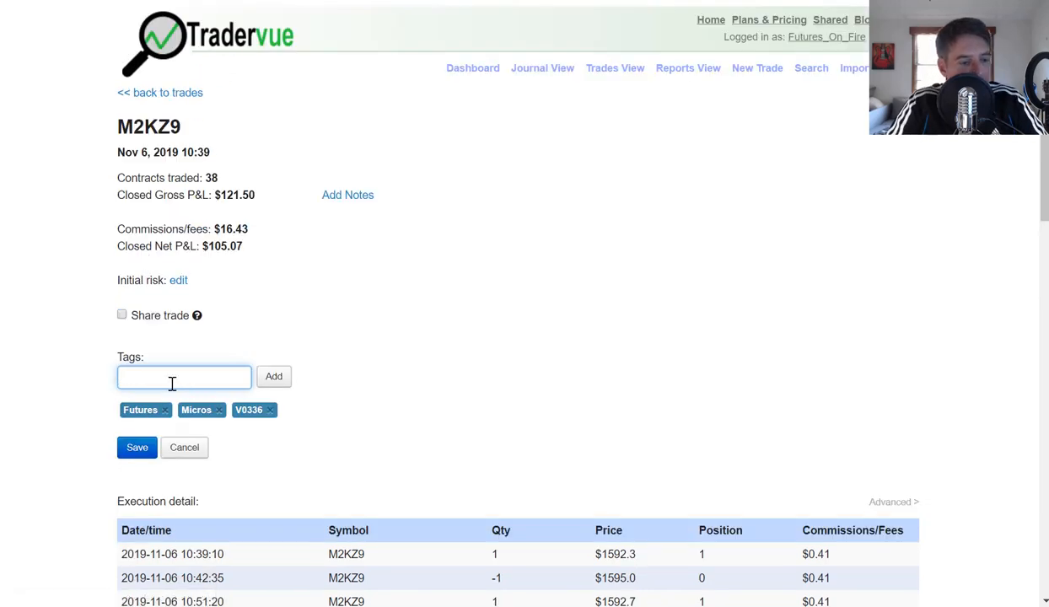
{"action": "type", "text": "siyl"}
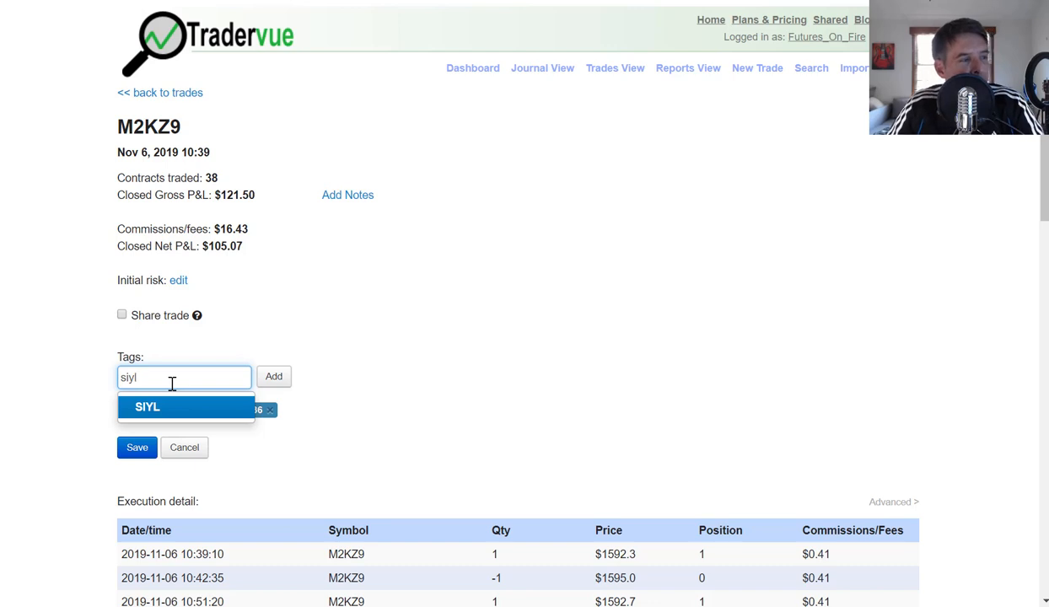
{"action": "left_click", "coordinate": [147, 406]}
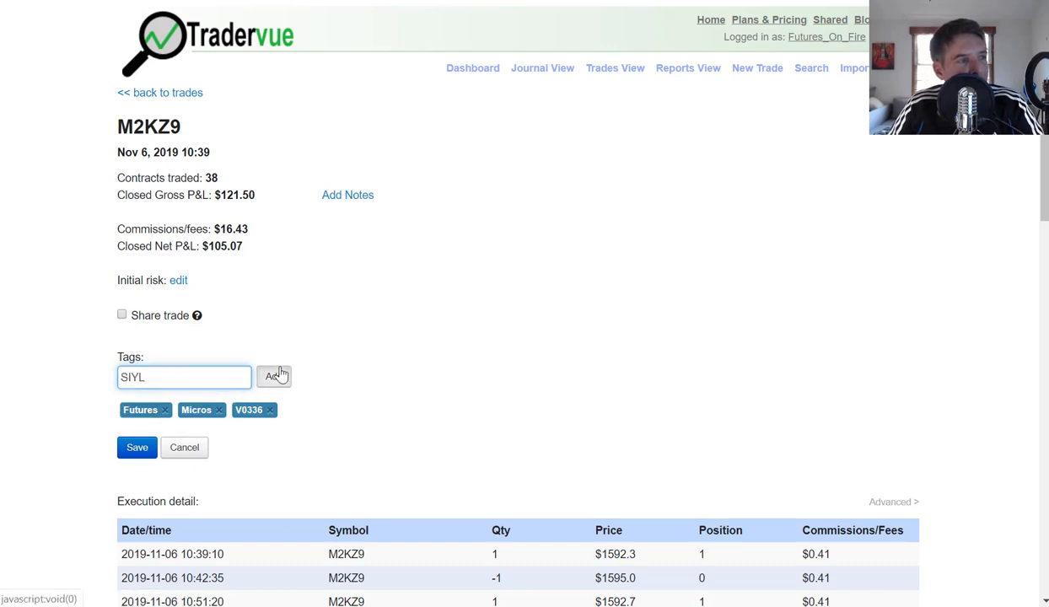
{"action": "left_click", "coordinate": [273, 376]}
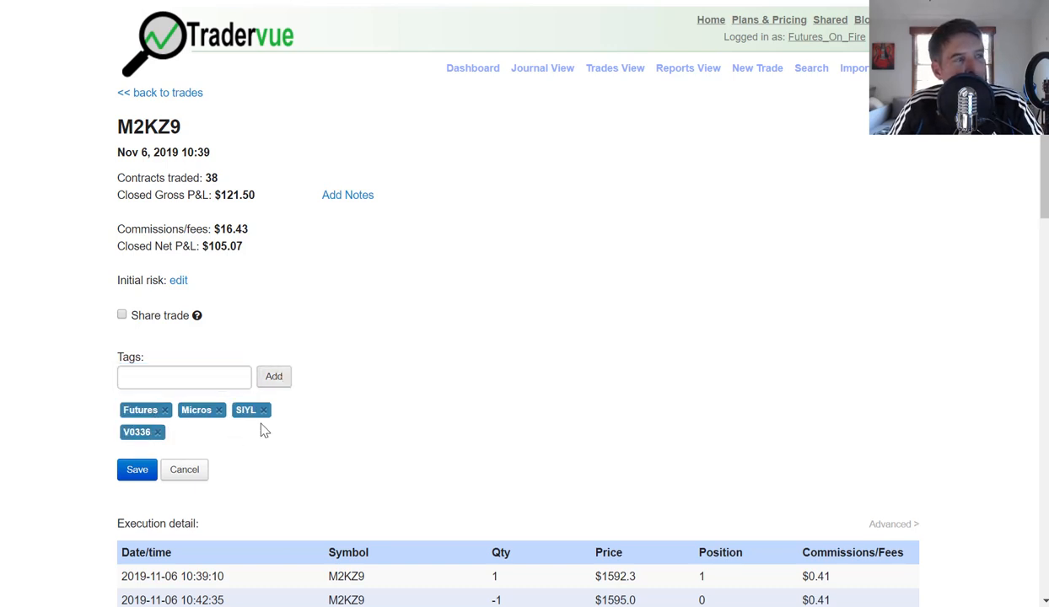
{"action": "mouse_move", "coordinate": [263, 410]}
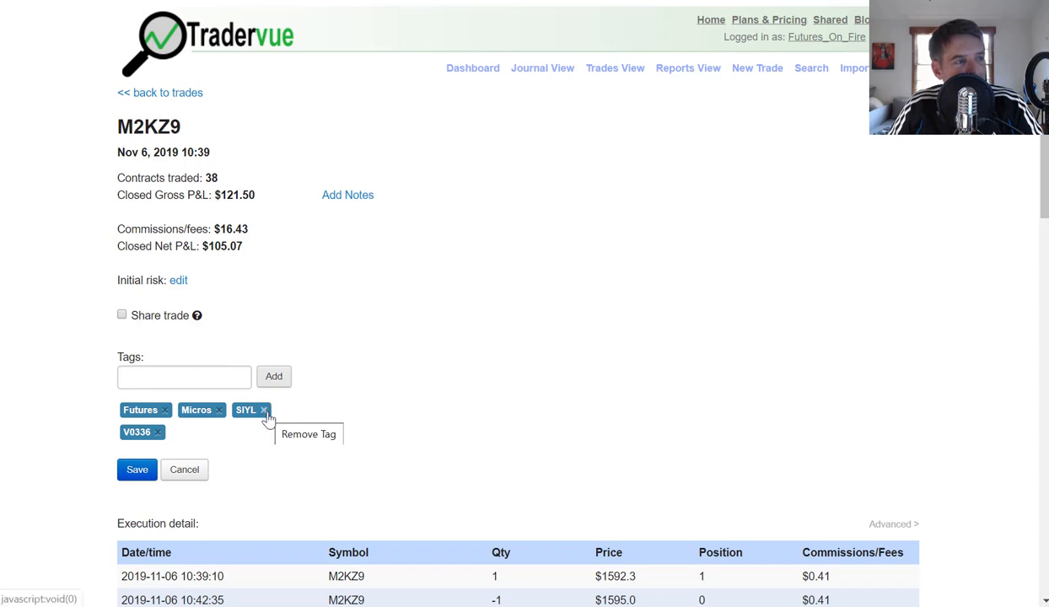
{"action": "left_click", "coordinate": [263, 410]}
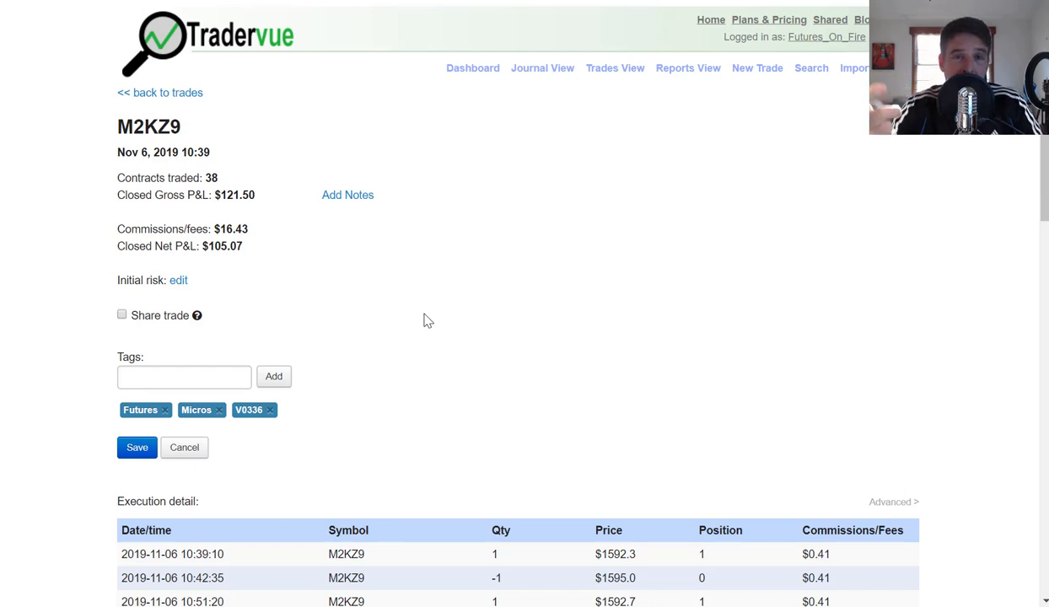
{"action": "mouse_move", "coordinate": [290, 108]}
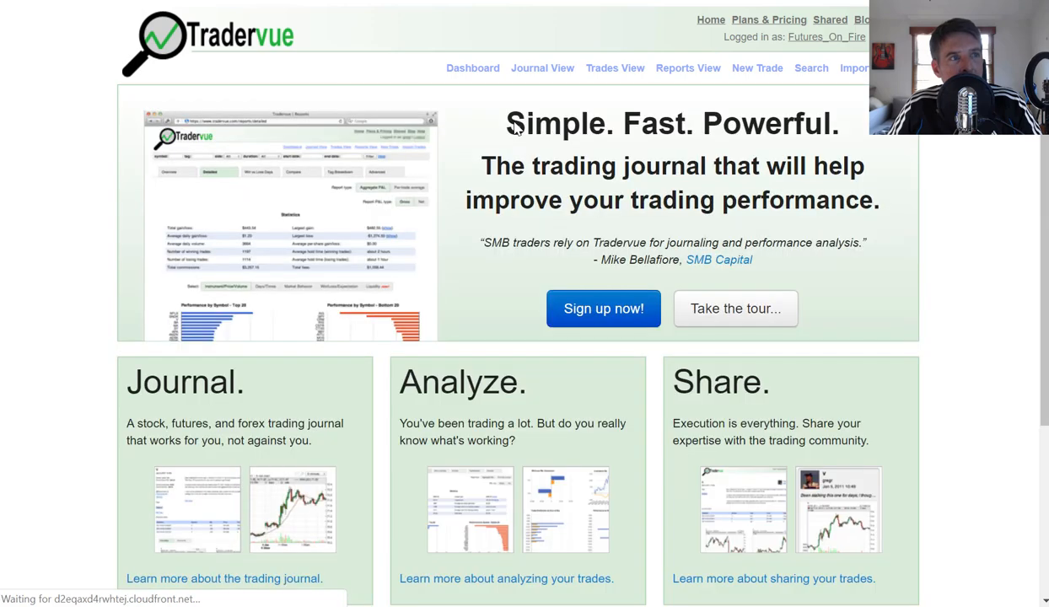
Step: Go to the dashboard and switch to Journal View with the most-common-tags cloud
{"action": "left_click", "coordinate": [473, 67]}
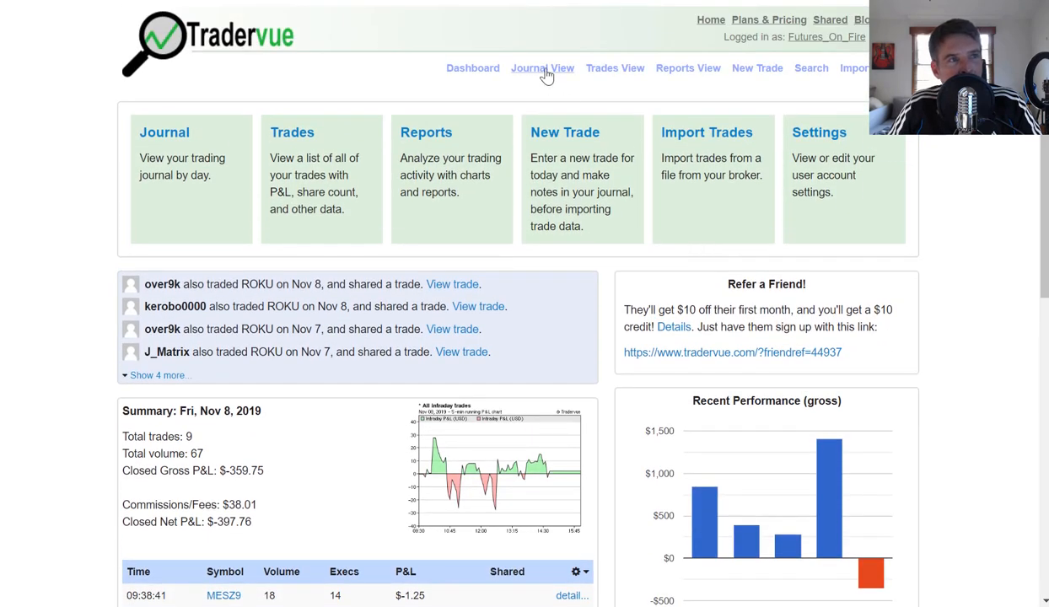
{"action": "left_click", "coordinate": [542, 68]}
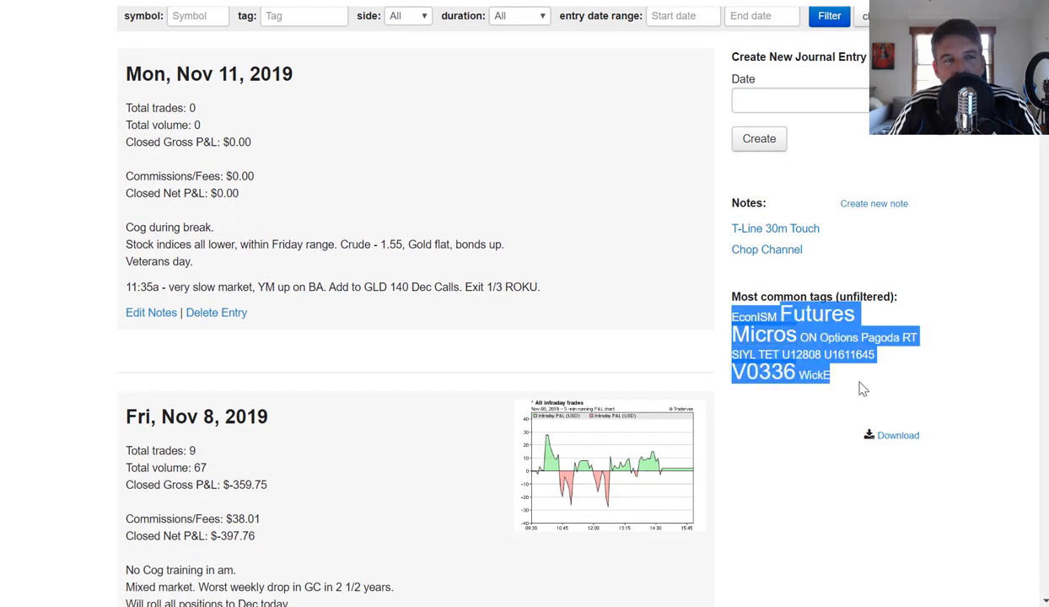
{"action": "mouse_move", "coordinate": [846, 402]}
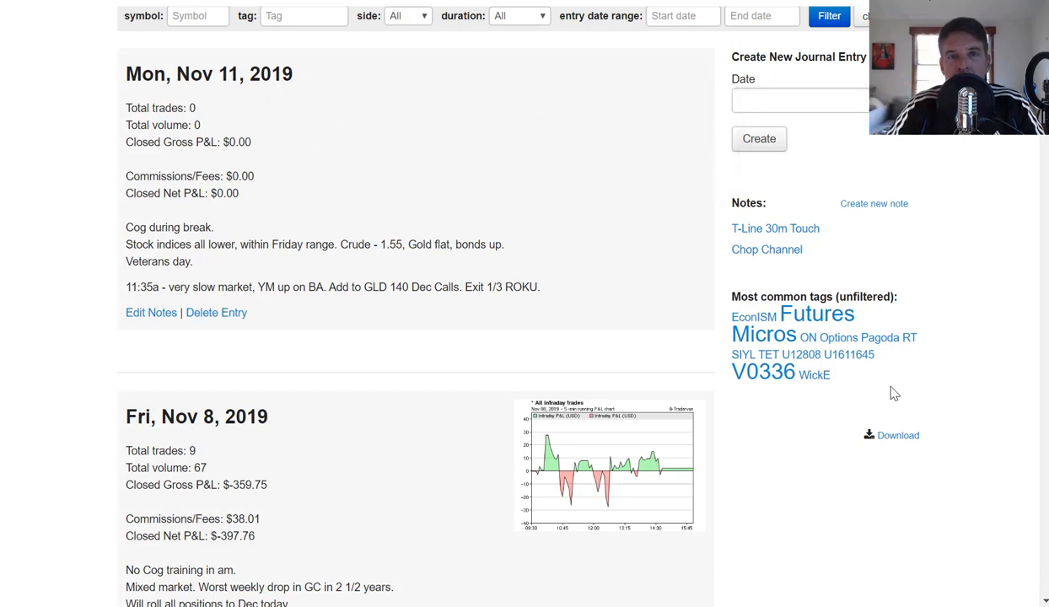
{"action": "mouse_move", "coordinate": [937, 401]}
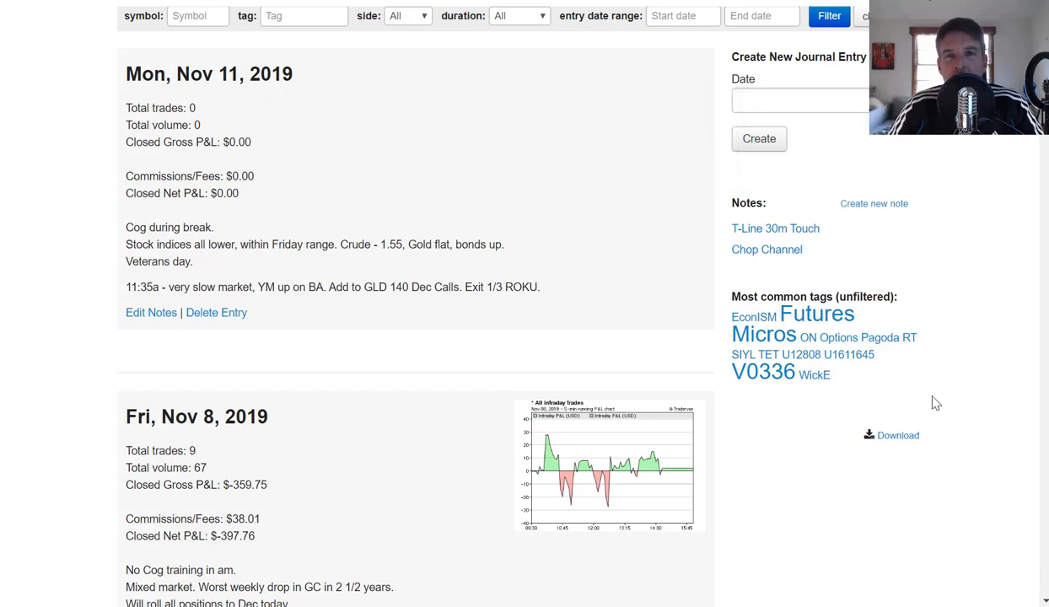